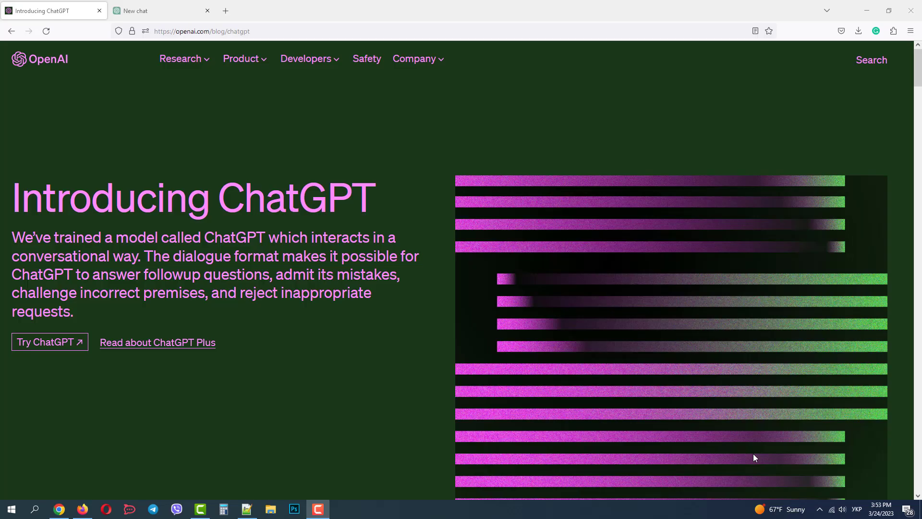
{"action": "mouse_move", "coordinate": [727, 437]}
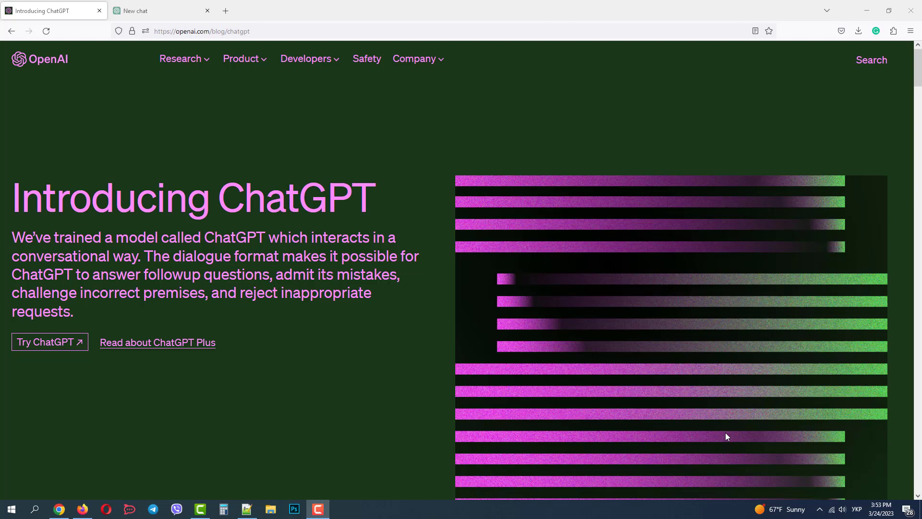
{"action": "mouse_move", "coordinate": [731, 423]}
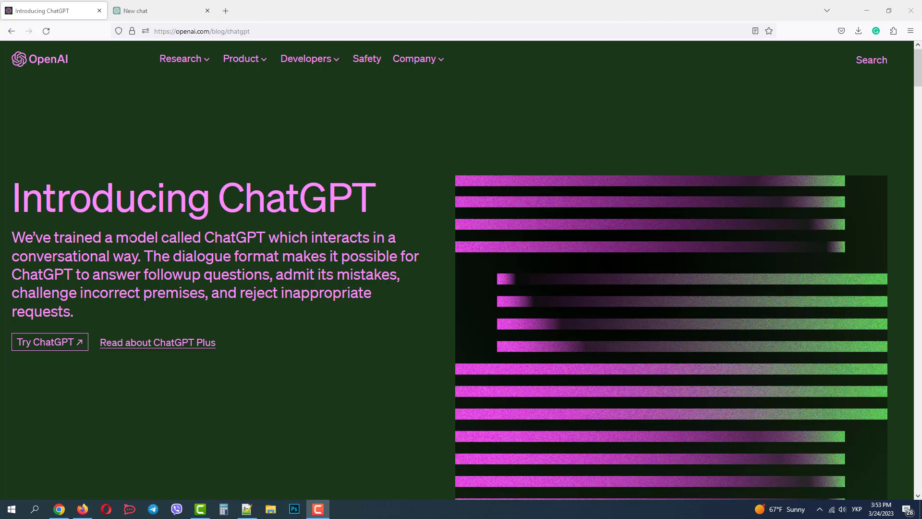
{"action": "mouse_move", "coordinate": [400, 298]}
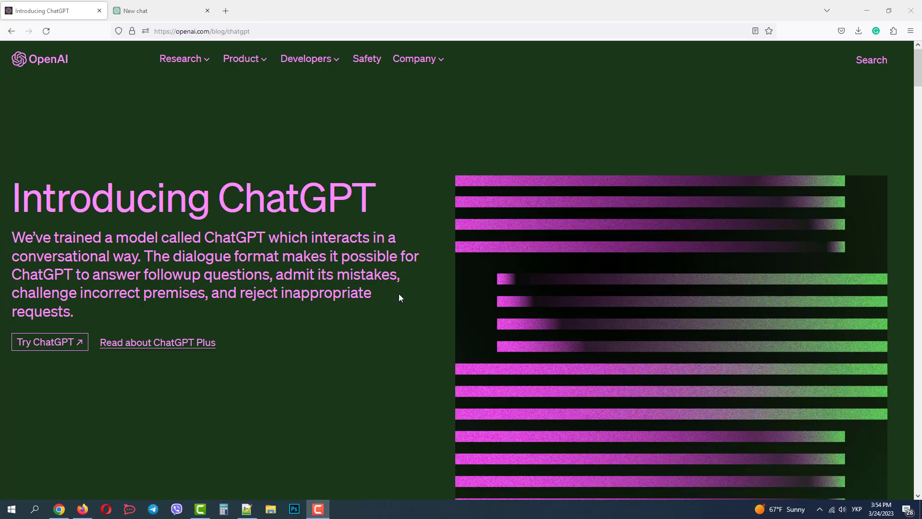
{"action": "mouse_move", "coordinate": [47, 350]}
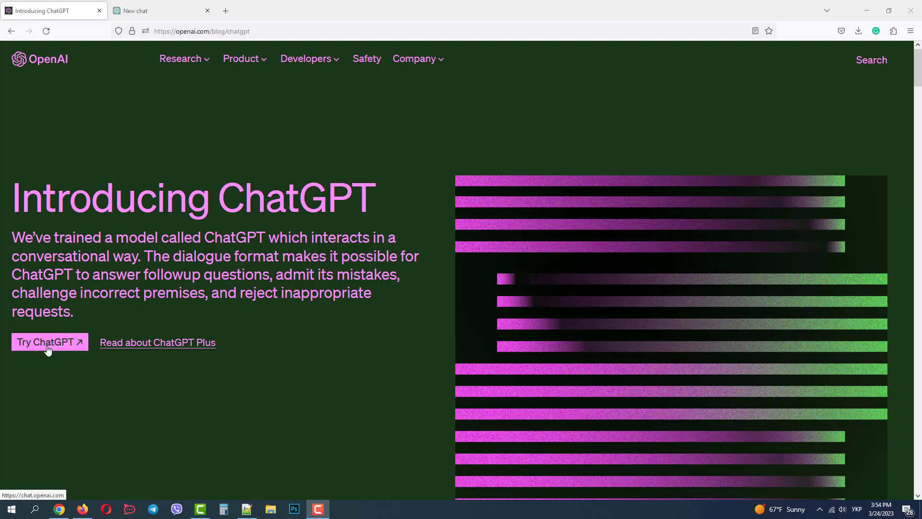
{"action": "mouse_move", "coordinate": [148, 346]}
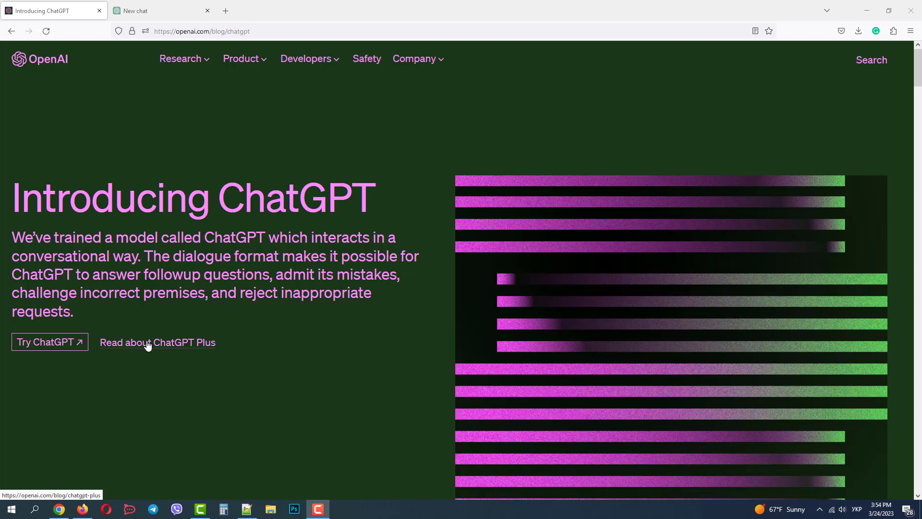
Step: Leave the Introducing ChatGPT article for an empty new ChatGPT chat
{"action": "left_click", "coordinate": [144, 11]}
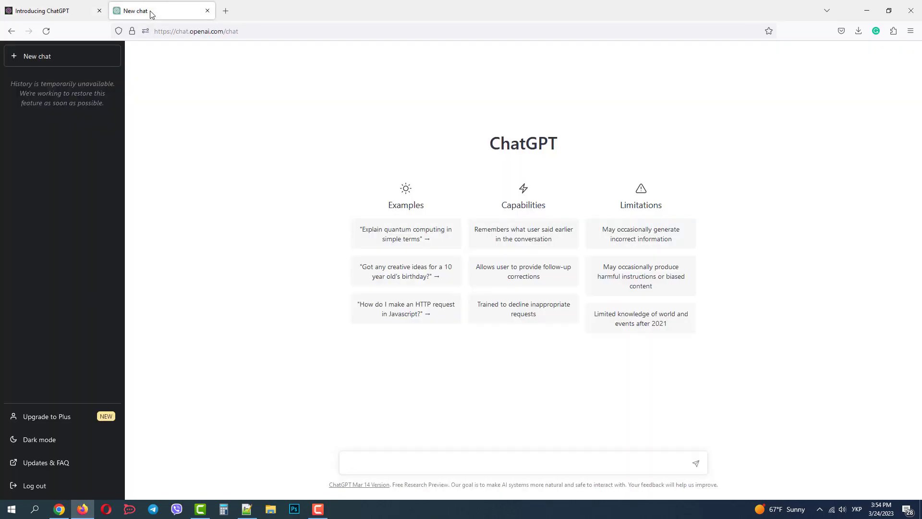
{"action": "mouse_move", "coordinate": [59, 62]}
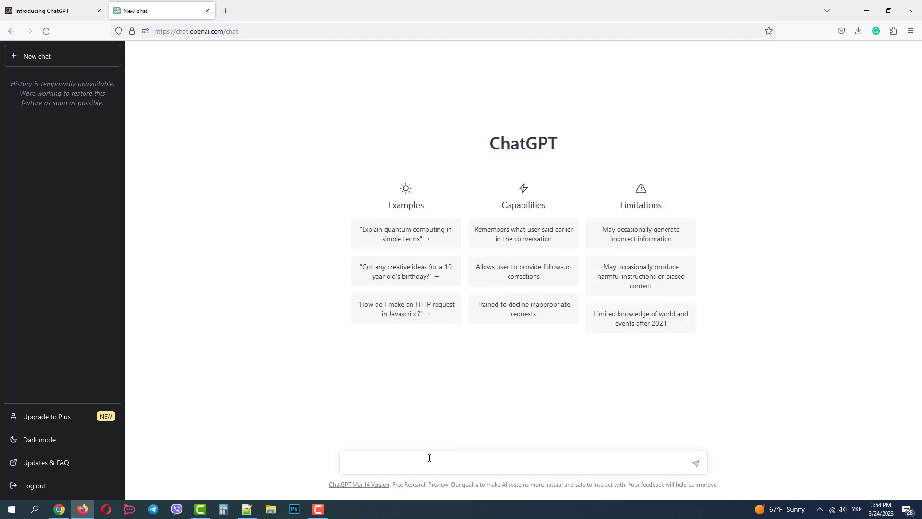
Step: Send ChatGPT 'Hi Chat! can you please create an article about modern web design trends?'
{"action": "type", "text": "Hi Chat"}
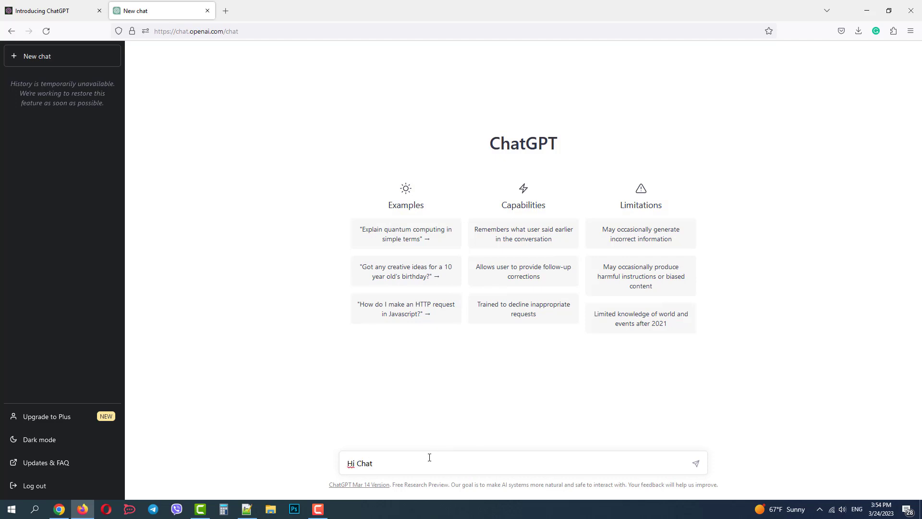
{"action": "type", "text": "! can you"}
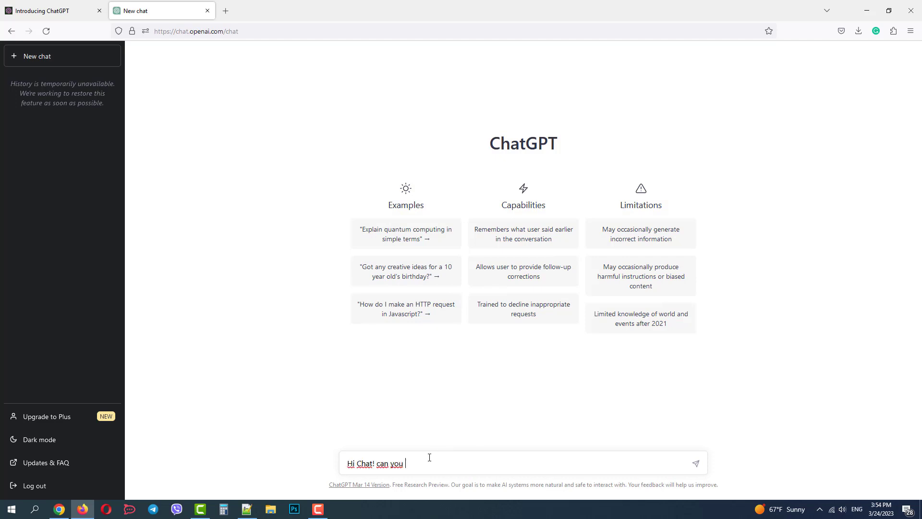
{"action": "type", "text": "please create an article ab"}
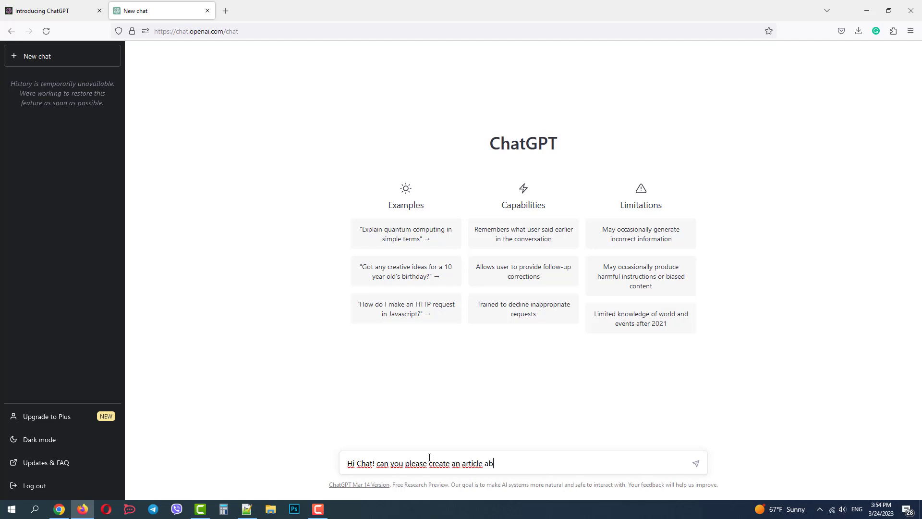
{"action": "type", "text": "out modern web"}
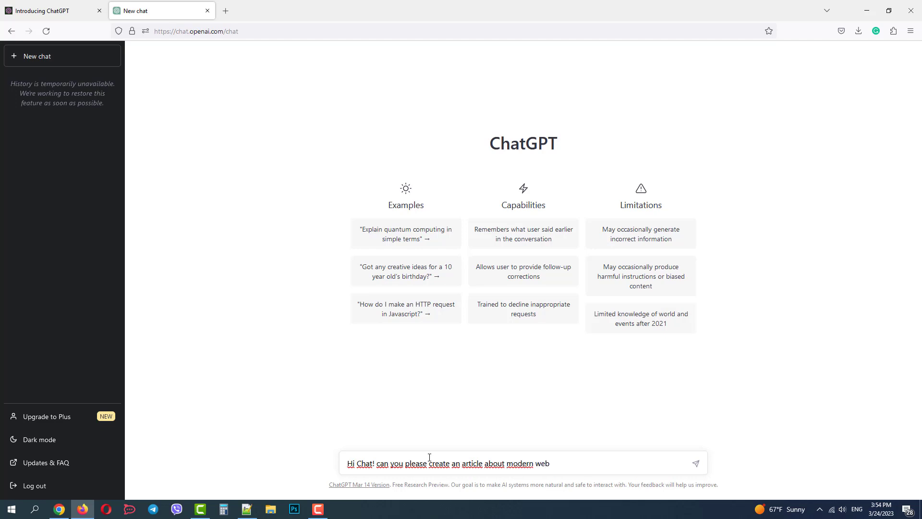
{"action": "type", "text": "design tre"}
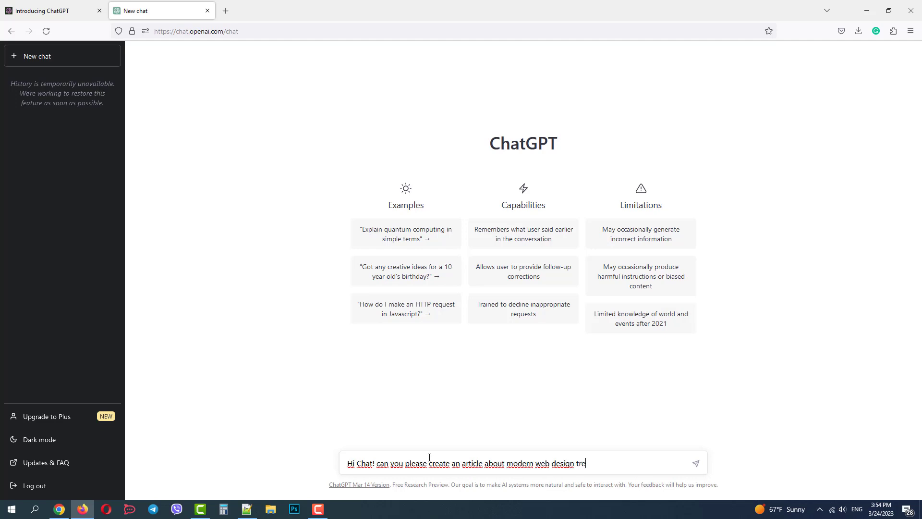
{"action": "type", "text": "nds?"}
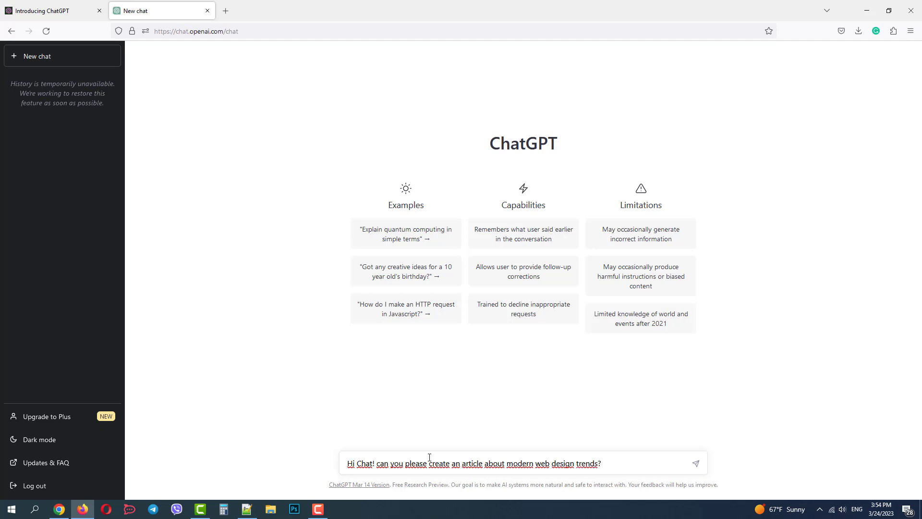
{"action": "left_click", "coordinate": [696, 463]}
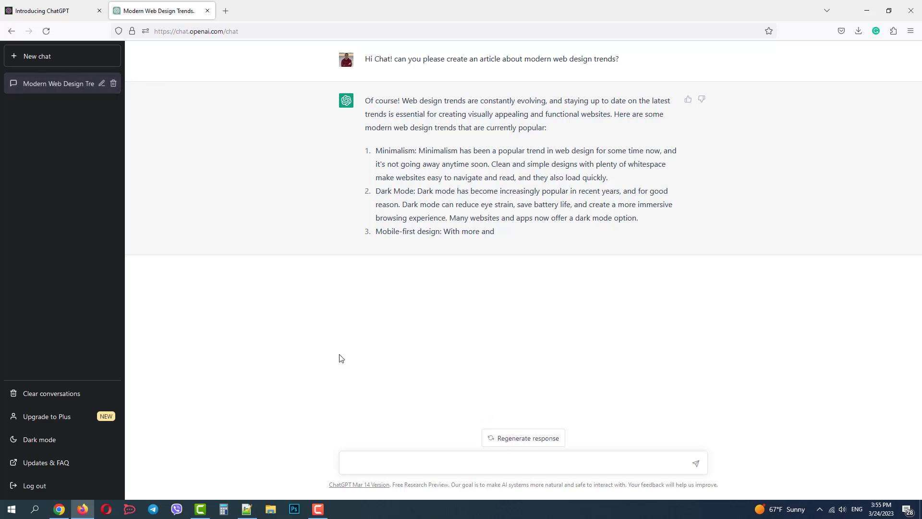
{"action": "mouse_move", "coordinate": [231, 239]}
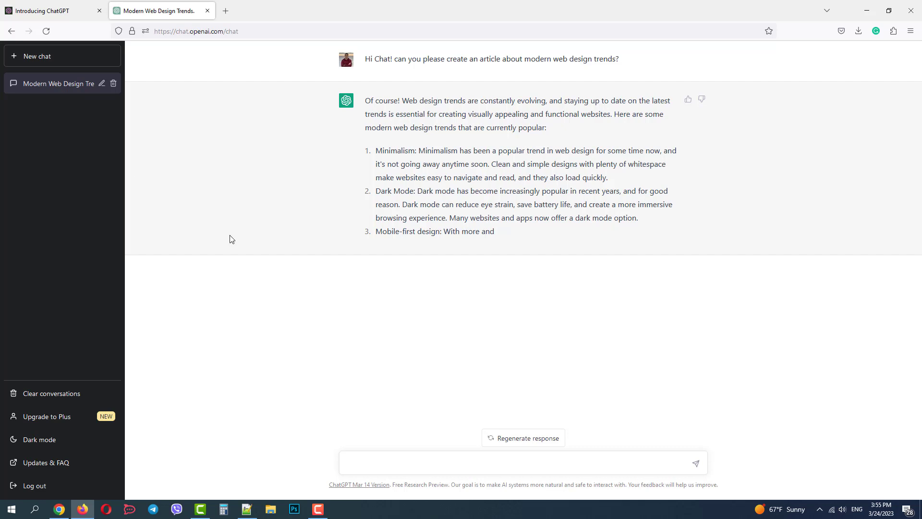
{"action": "mouse_move", "coordinate": [63, 513]}
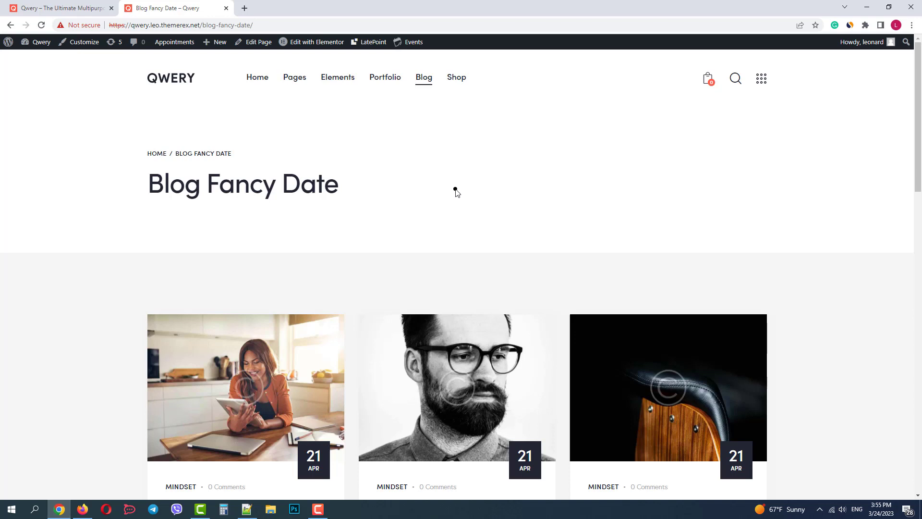
{"action": "mouse_move", "coordinate": [450, 191]}
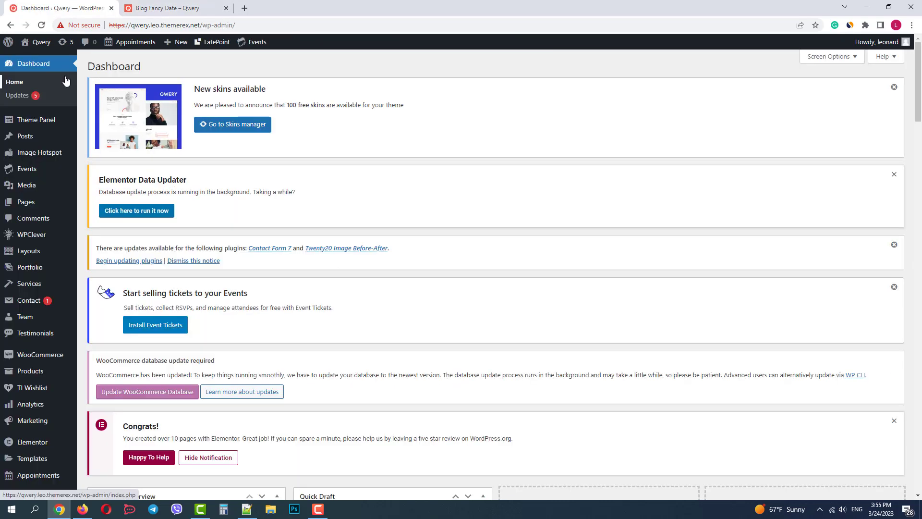
{"action": "mouse_move", "coordinate": [35, 120]}
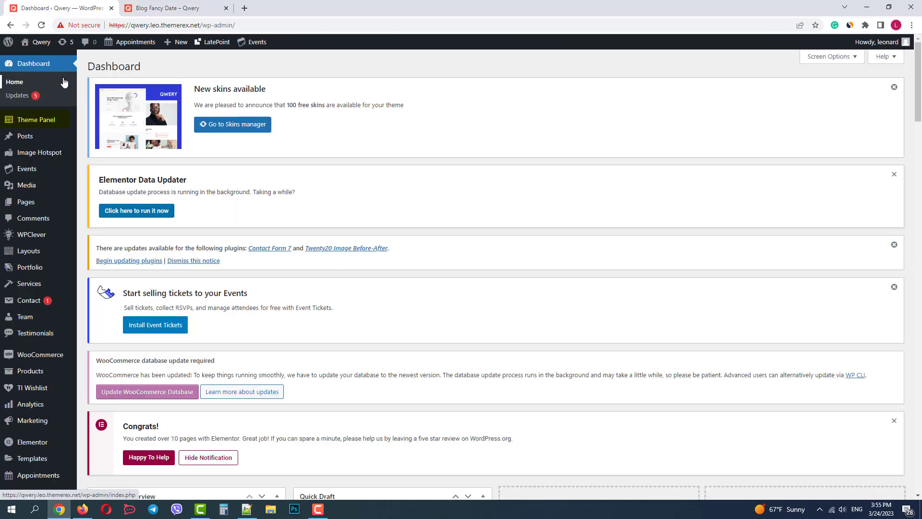
Step: Show the Qwery Theme Panel's Addons section listing AI Helper
{"action": "left_click", "coordinate": [34, 119]}
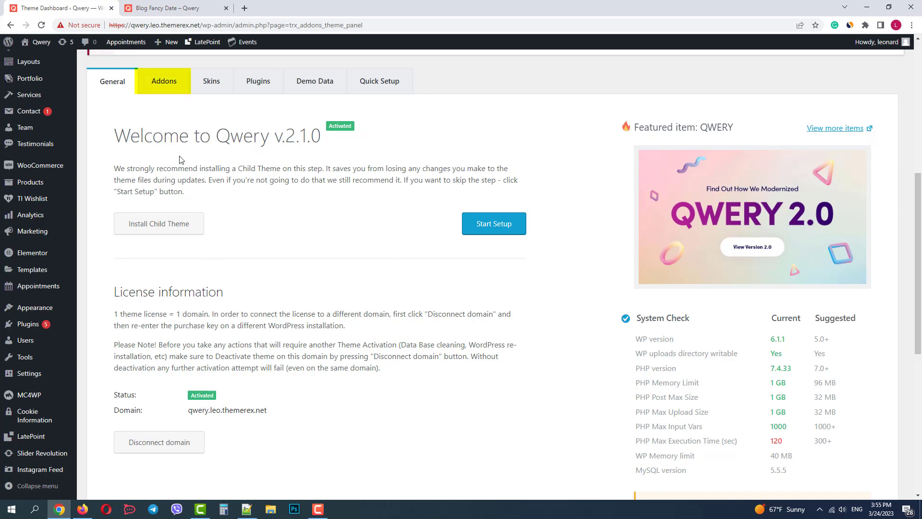
{"action": "left_click", "coordinate": [163, 80]}
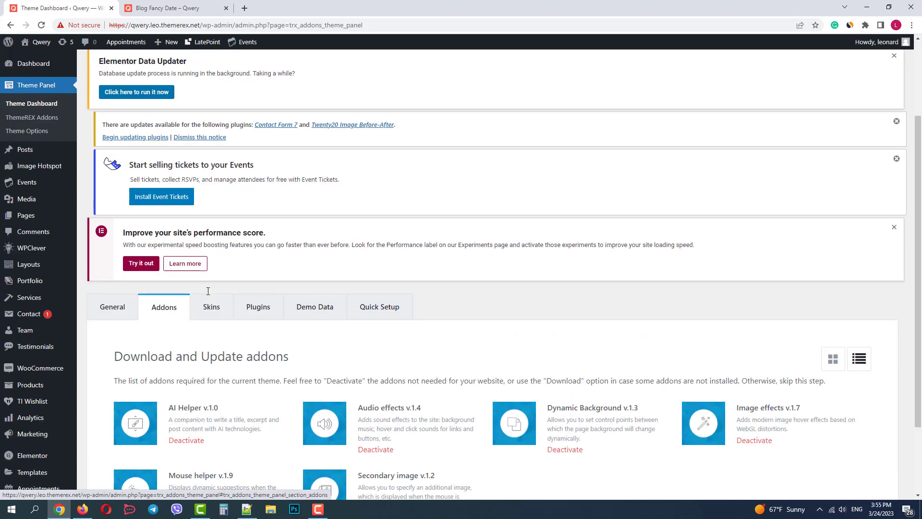
Step: Check OpenAI's API keys page from the ThemeREX AI helper token settings, then return
{"action": "left_click", "coordinate": [32, 117]}
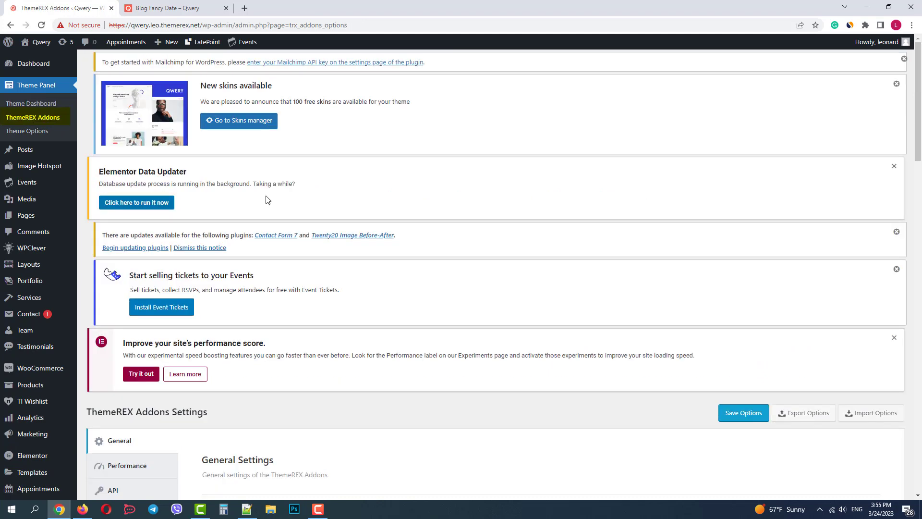
{"action": "scroll", "scroll_direction": "down", "scroll_amount": 3}
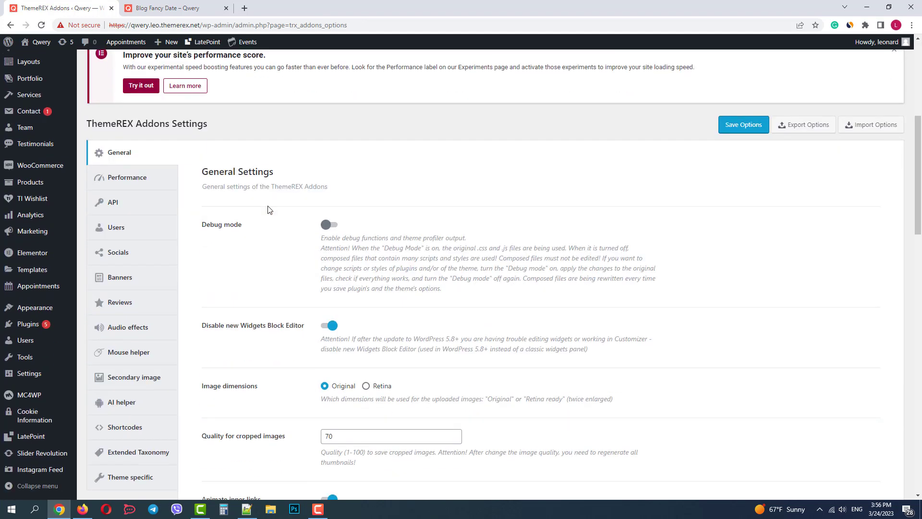
{"action": "mouse_move", "coordinate": [136, 408]}
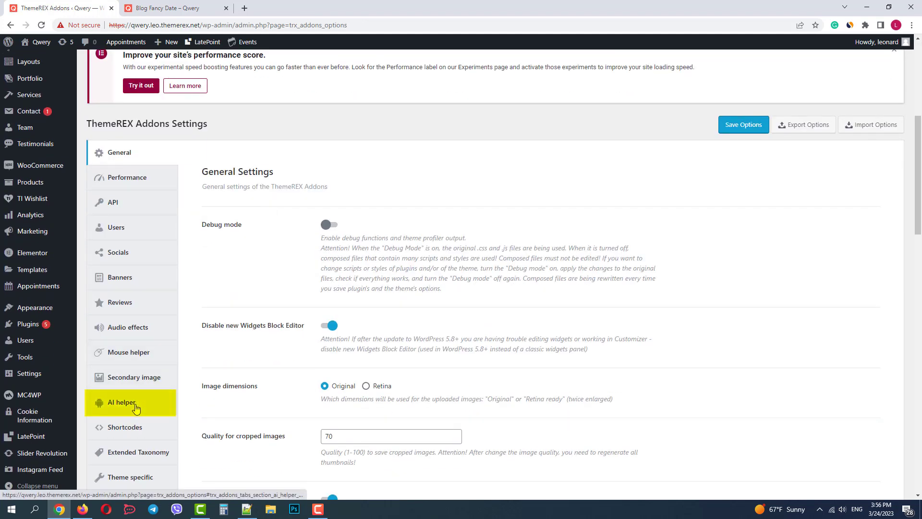
{"action": "left_click", "coordinate": [122, 402]}
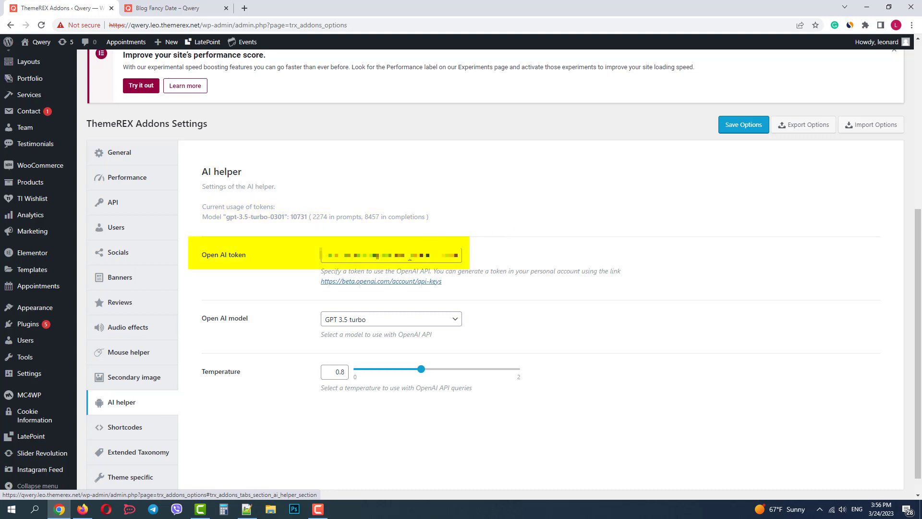
{"action": "left_click", "coordinate": [381, 281]}
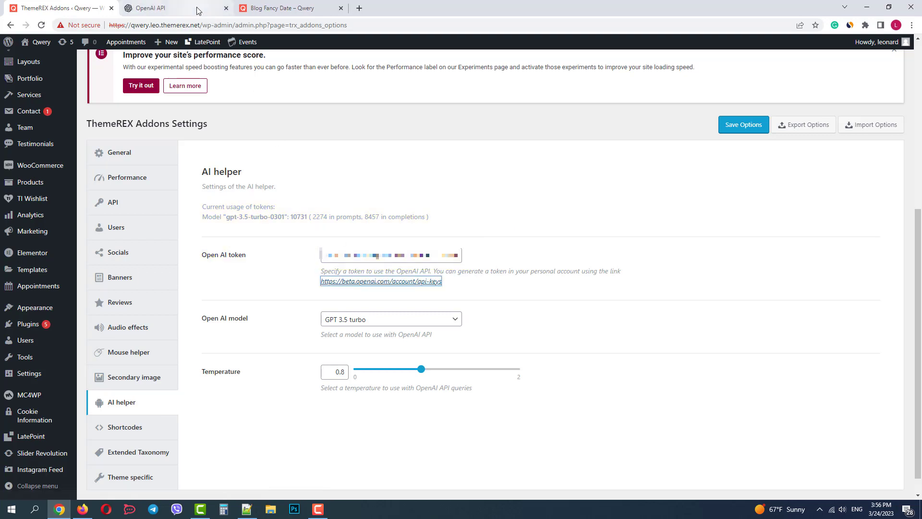
{"action": "left_click", "coordinate": [168, 8]}
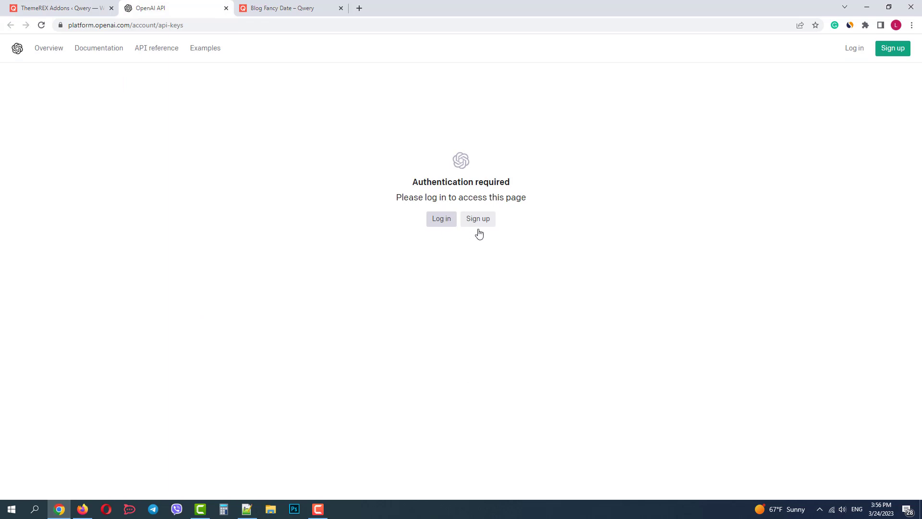
{"action": "mouse_move", "coordinate": [139, 88]}
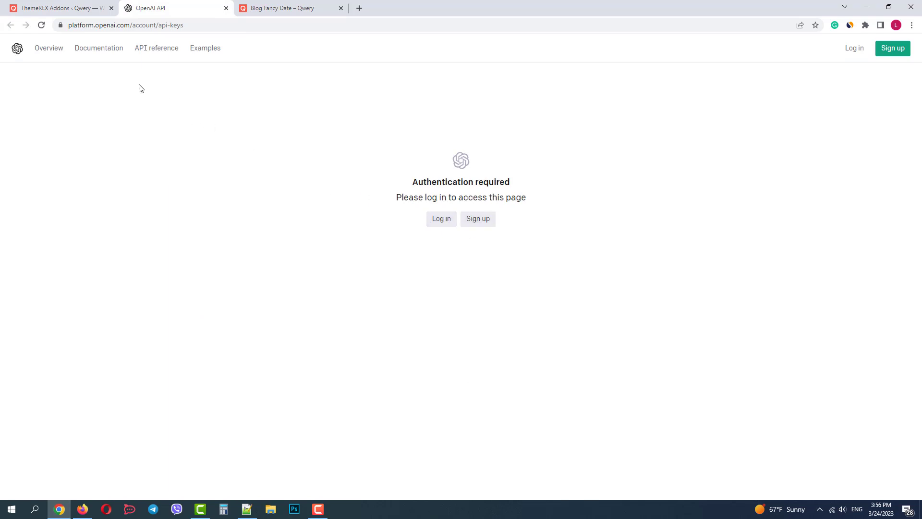
{"action": "left_click", "coordinate": [58, 8]}
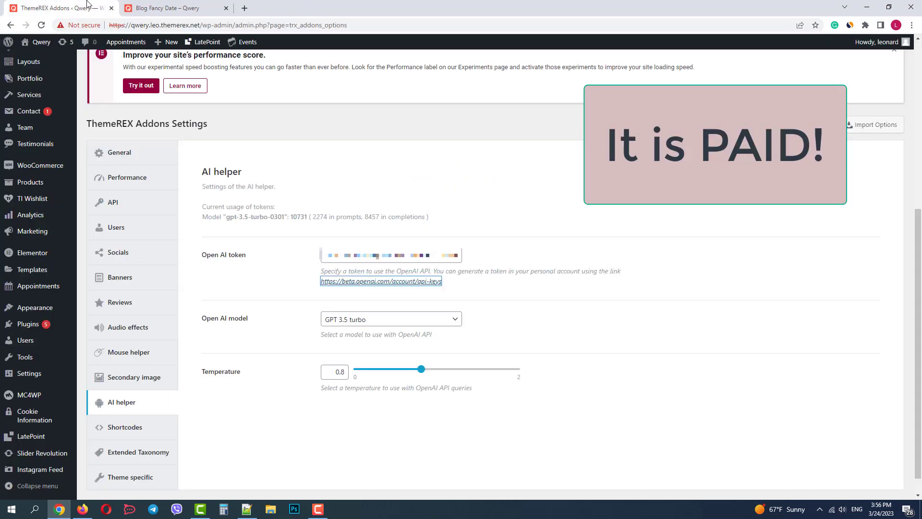
Step: Keep GPT 3.5 turbo as the Open AI model, then view the Blog Fancy Date page
{"action": "left_click", "coordinate": [391, 298]}
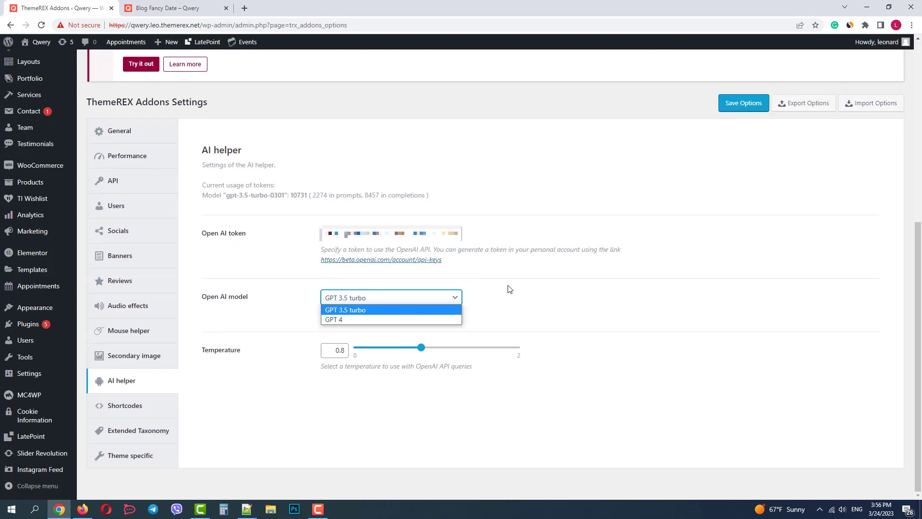
{"action": "left_click", "coordinate": [345, 310]}
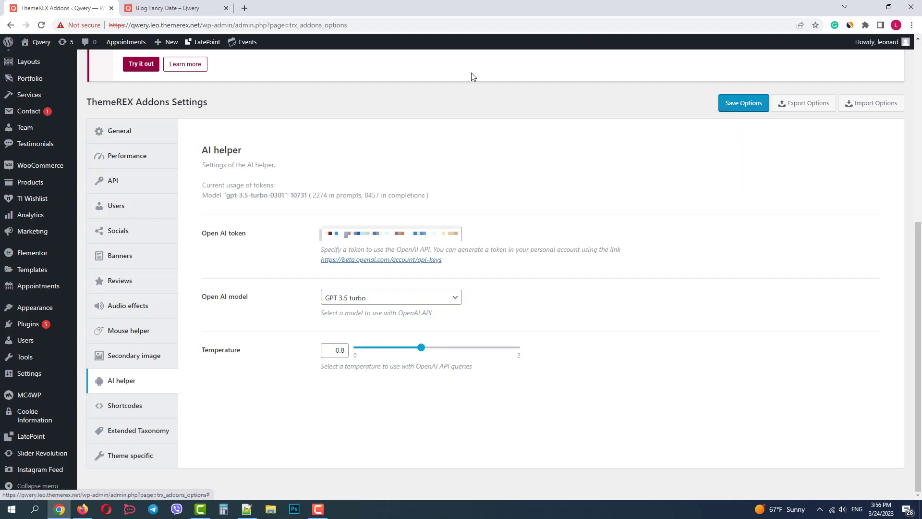
{"action": "left_click", "coordinate": [165, 8]}
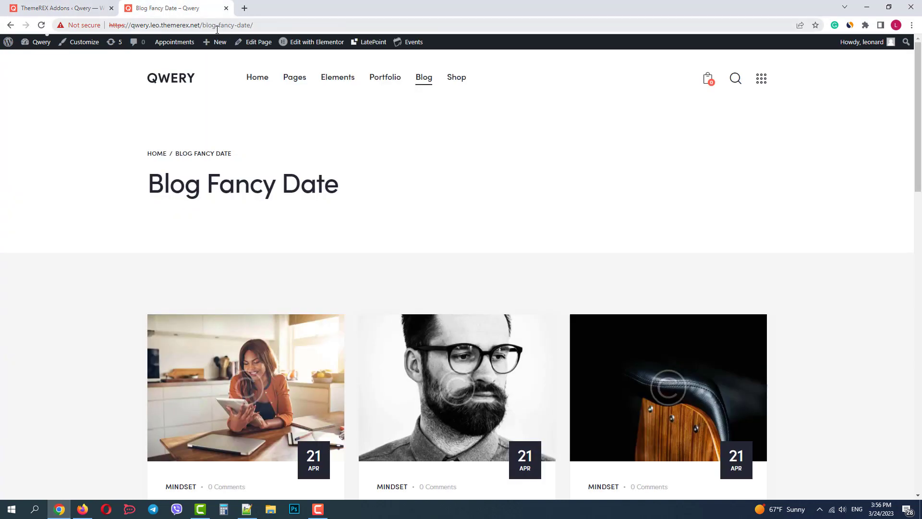
Step: Create a new post via New > Post and list the TRX AI Helper commands
{"action": "left_click", "coordinate": [219, 42]}
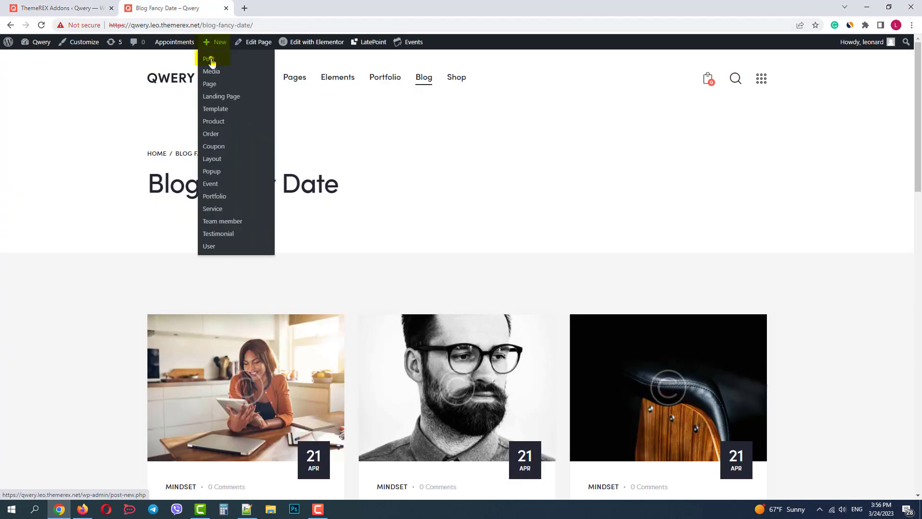
{"action": "left_click", "coordinate": [208, 59]}
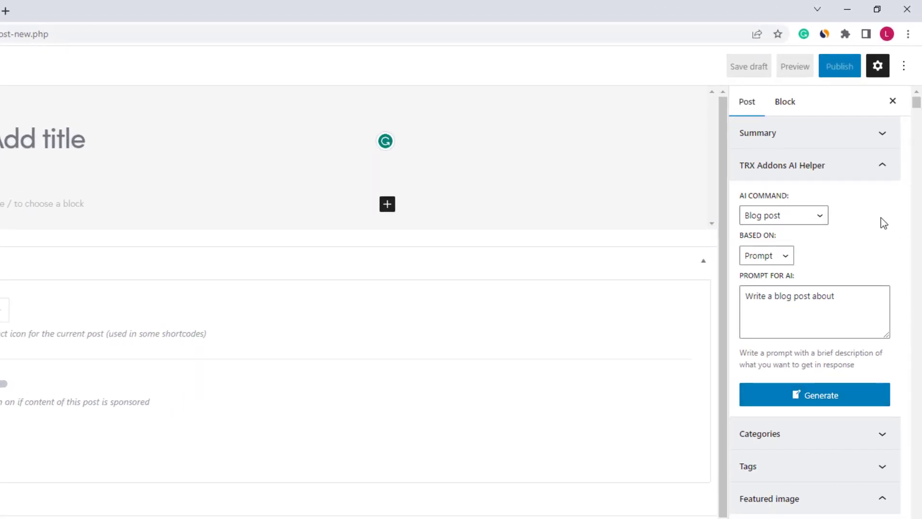
{"action": "left_click", "coordinate": [783, 215]}
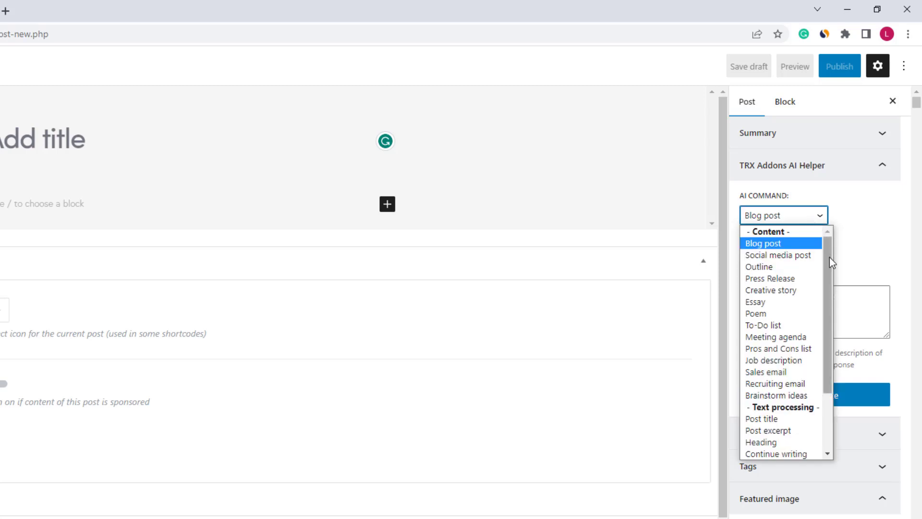
{"action": "mouse_move", "coordinate": [835, 254]}
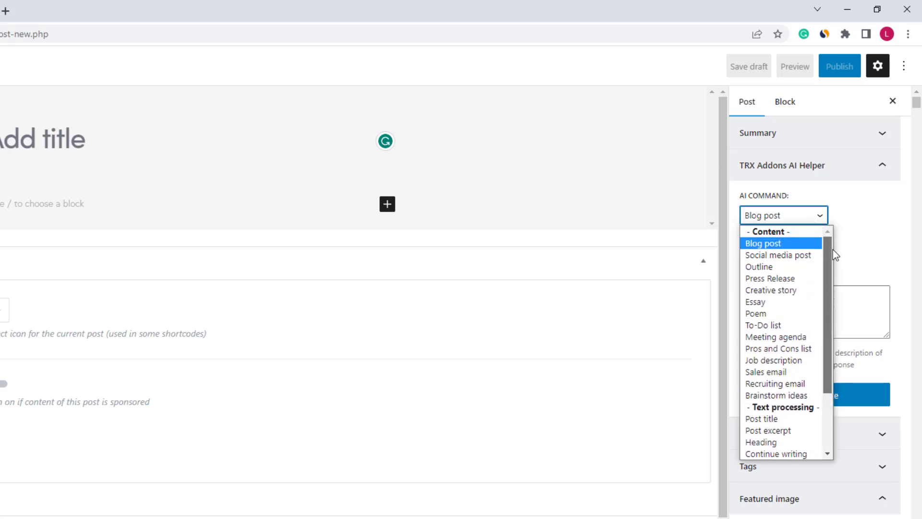
{"action": "mouse_move", "coordinate": [787, 279]}
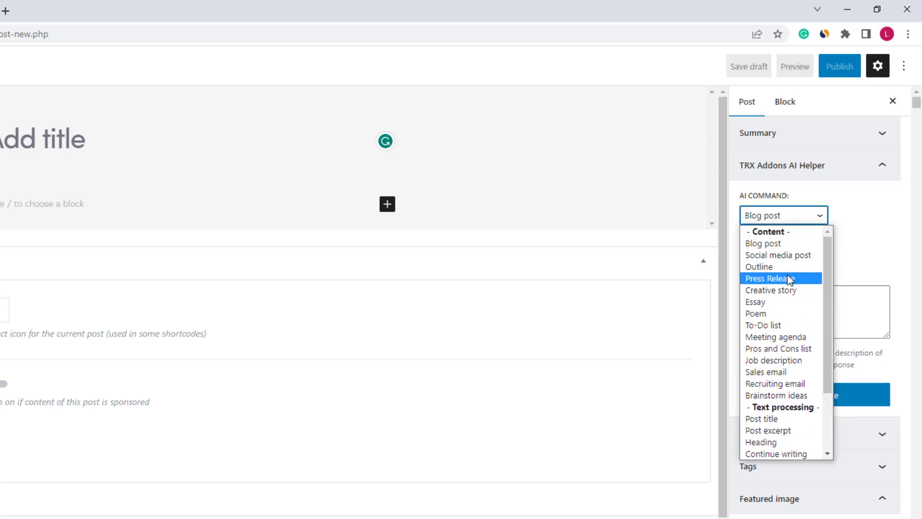
{"action": "mouse_move", "coordinate": [789, 329]}
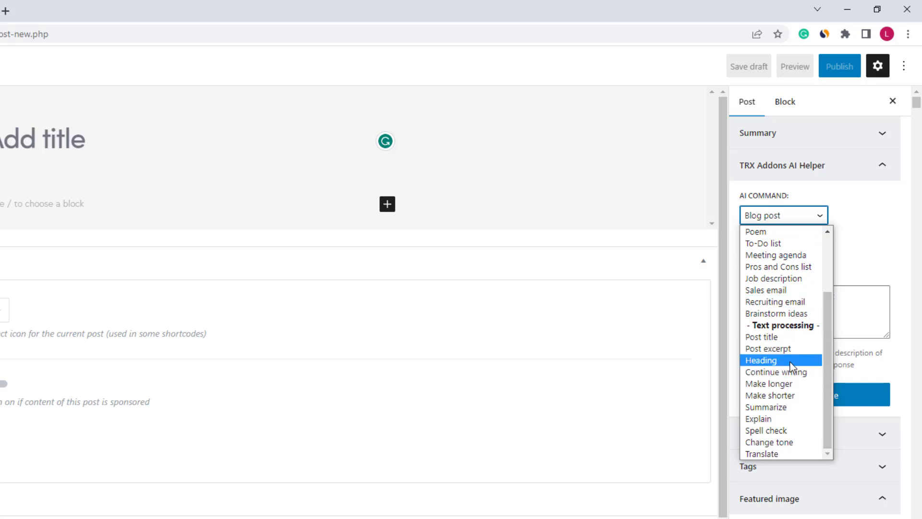
{"action": "mouse_move", "coordinate": [784, 398]}
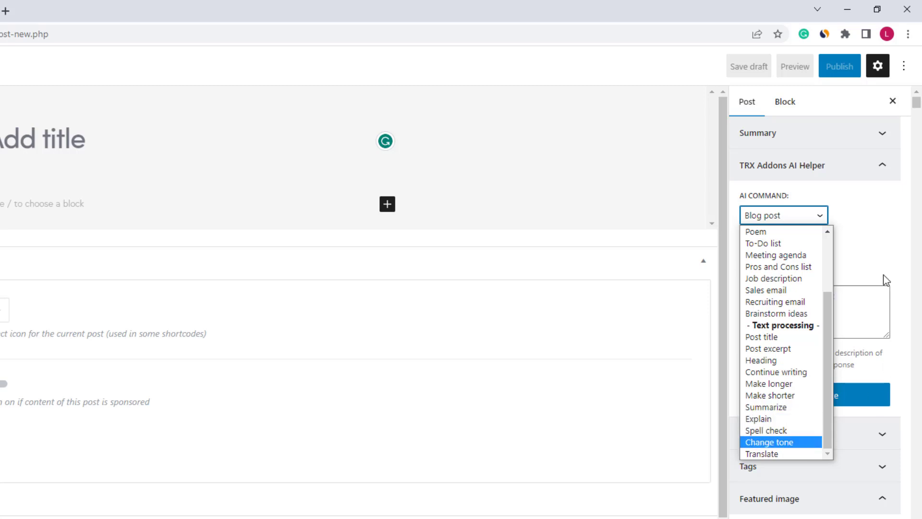
Step: Browse the AI Command and text source options in the AI Helper panel
{"action": "left_click", "coordinate": [784, 215]}
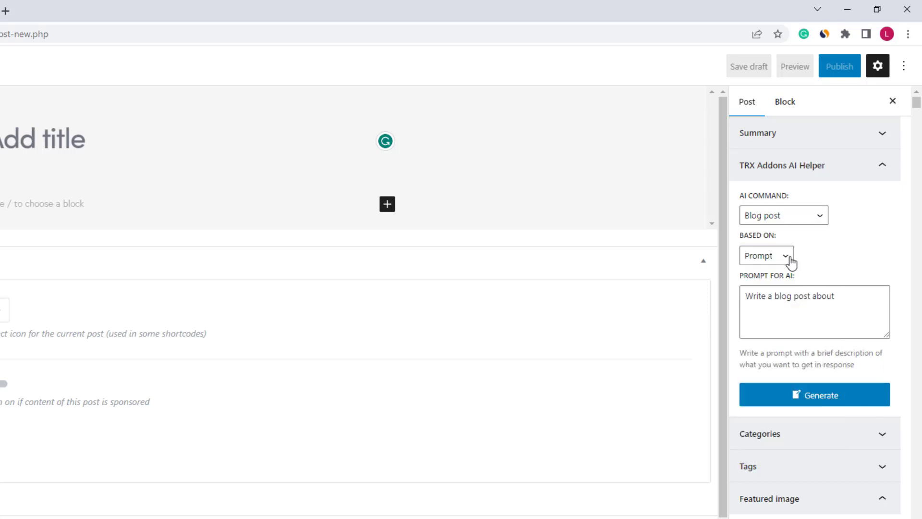
{"action": "left_click", "coordinate": [784, 256]}
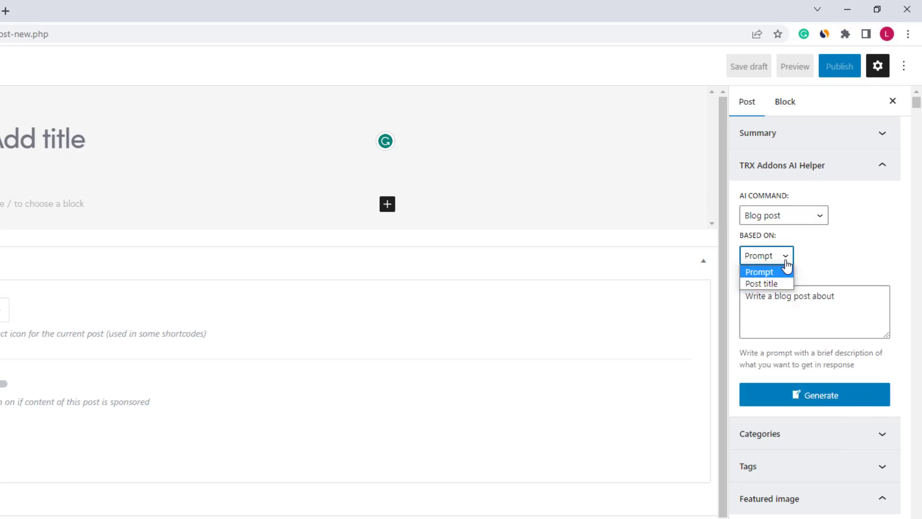
{"action": "left_click", "coordinate": [783, 215]}
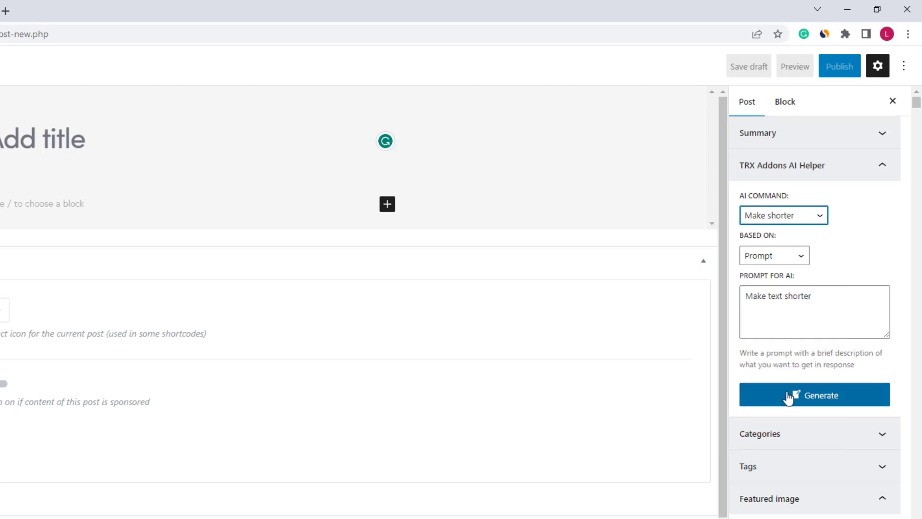
{"action": "left_click", "coordinate": [774, 255]}
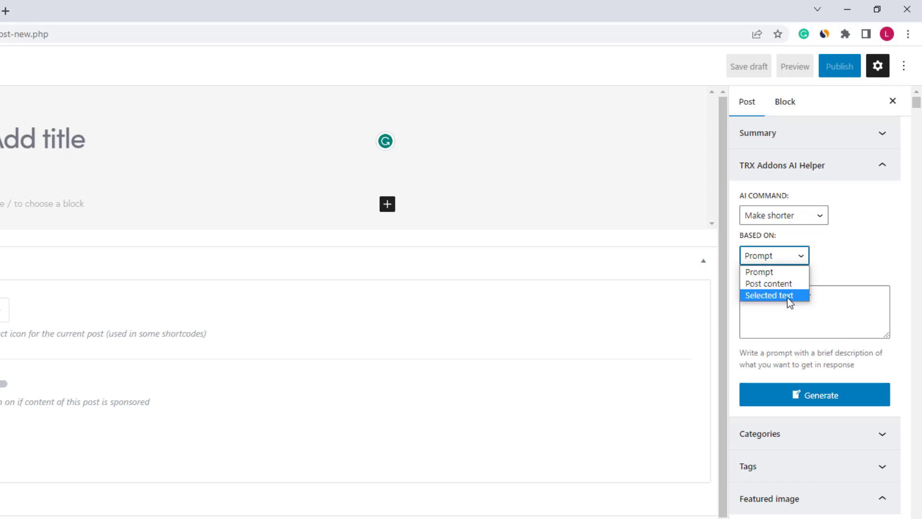
{"action": "left_click", "coordinate": [803, 183]}
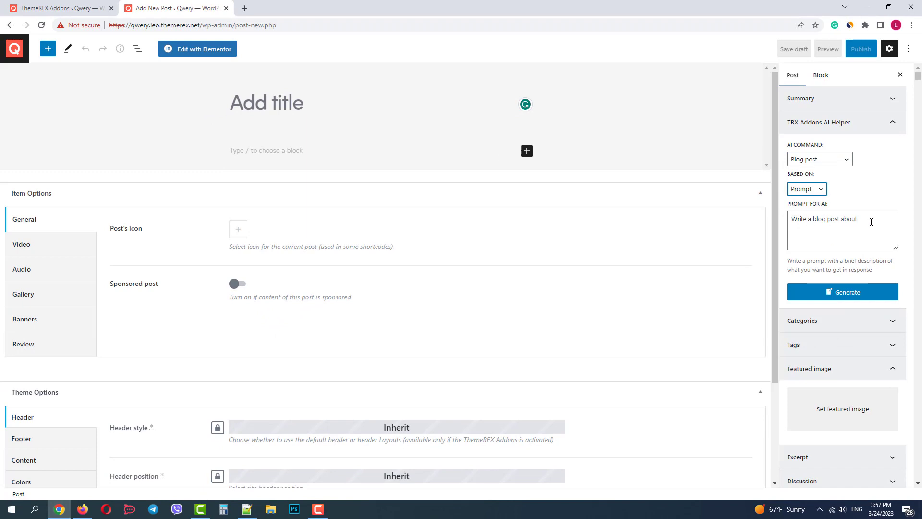
Step: Enter 'Modern Web Design Trends' as the blog post prompt and generate
{"action": "left_click", "coordinate": [856, 218]}
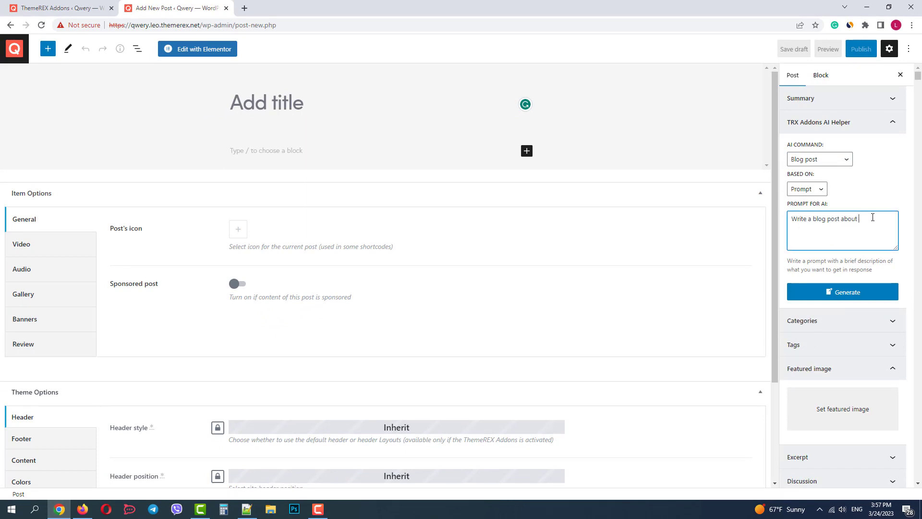
{"action": "type", "text": "Modern Web"}
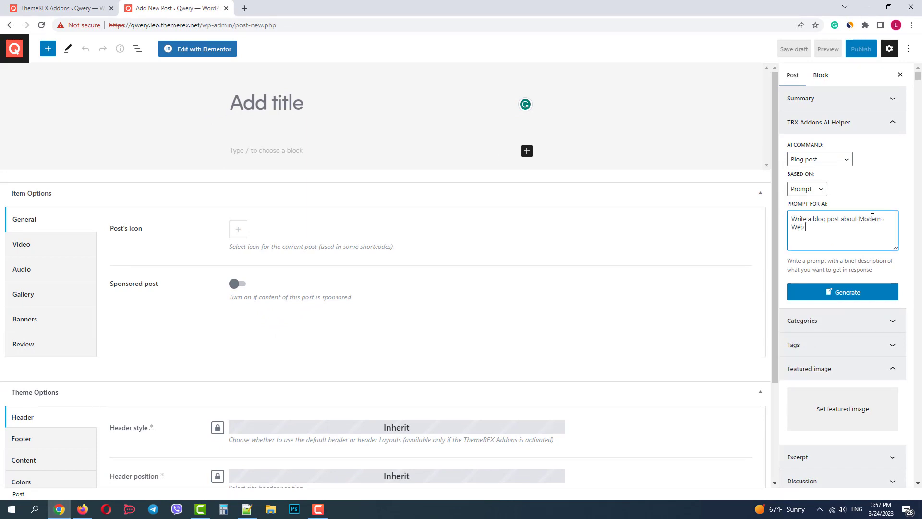
{"action": "type", "text": "Design Trends"}
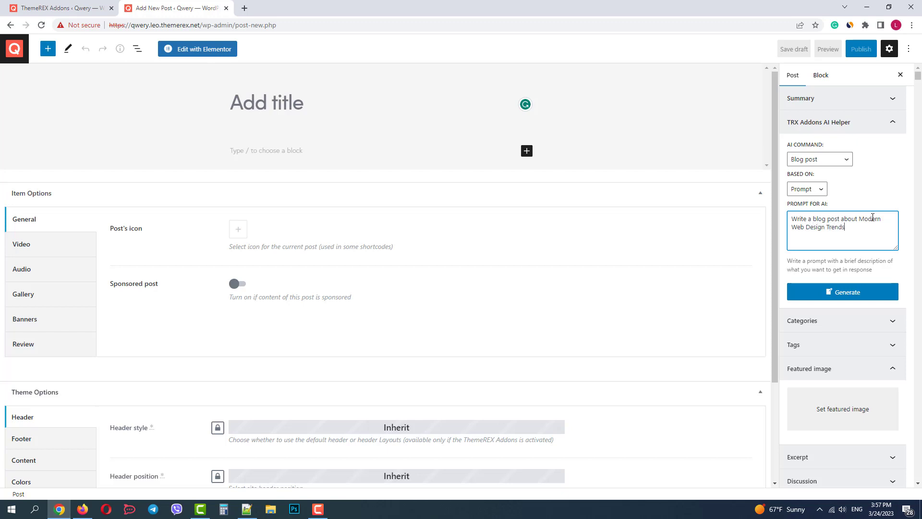
{"action": "left_click", "coordinate": [842, 291]}
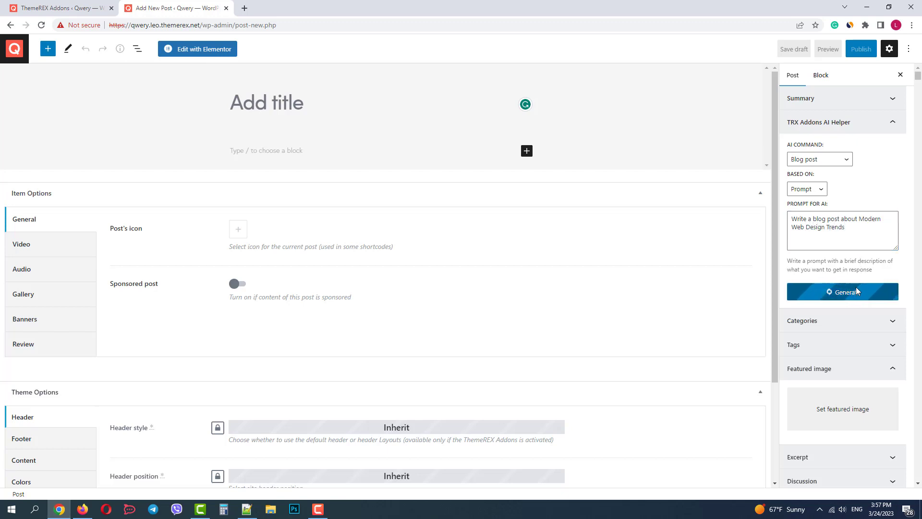
{"action": "mouse_move", "coordinate": [858, 289]}
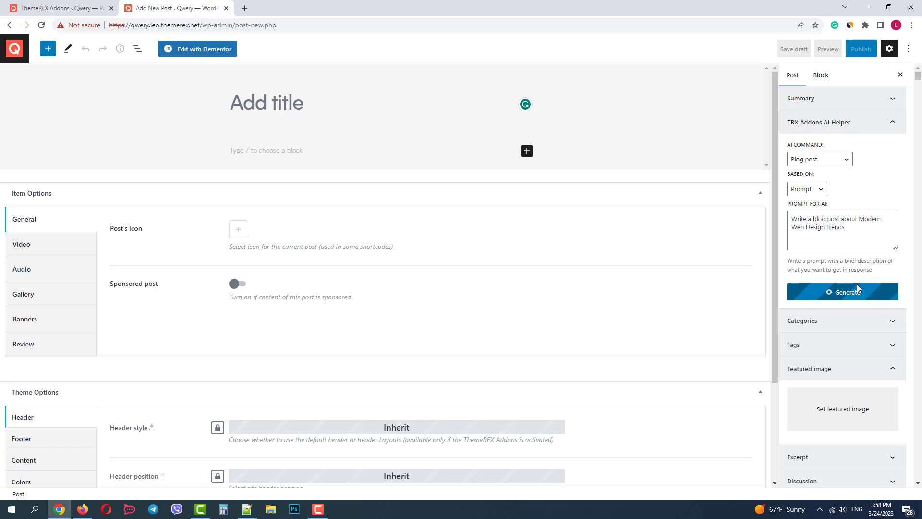
Step: Review the generated HTML and replace the post body with the article
{"action": "left_click", "coordinate": [843, 292]}
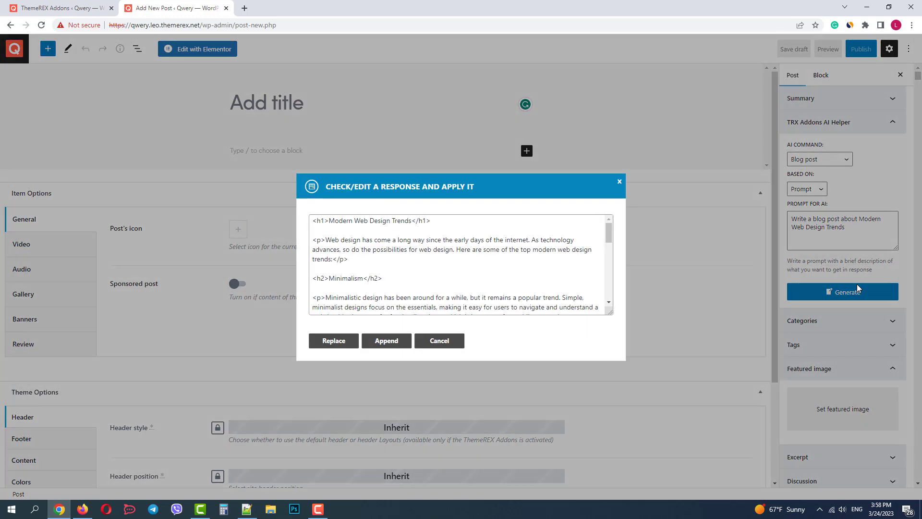
{"action": "scroll", "scroll_direction": "down", "scroll_amount": 3}
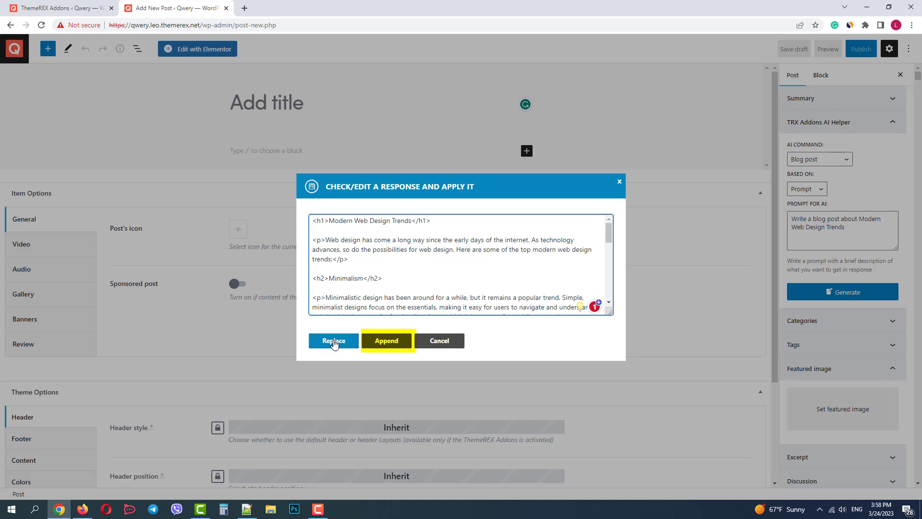
{"action": "mouse_move", "coordinate": [451, 349]}
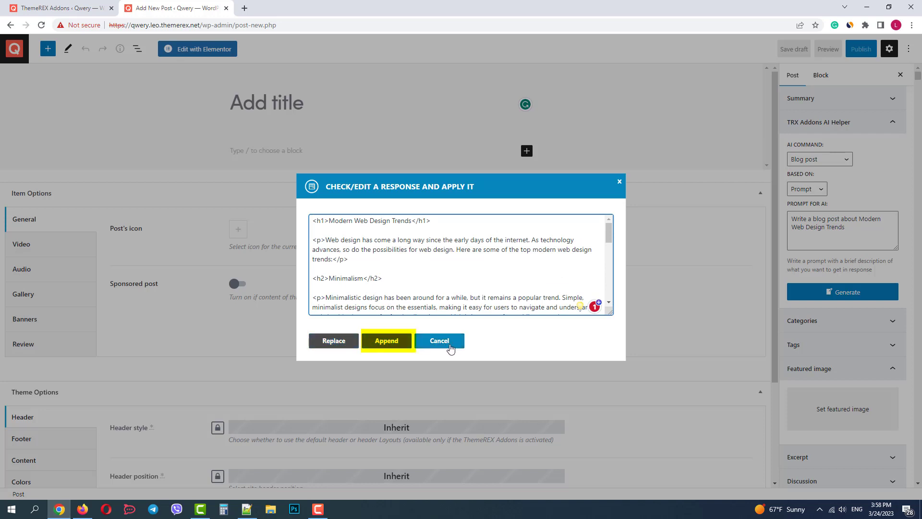
{"action": "mouse_move", "coordinate": [334, 341]}
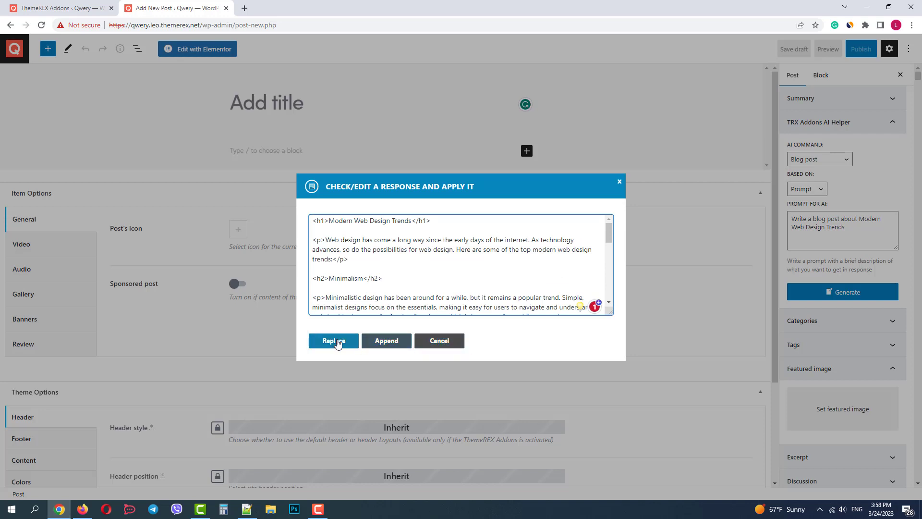
{"action": "left_click", "coordinate": [333, 340]}
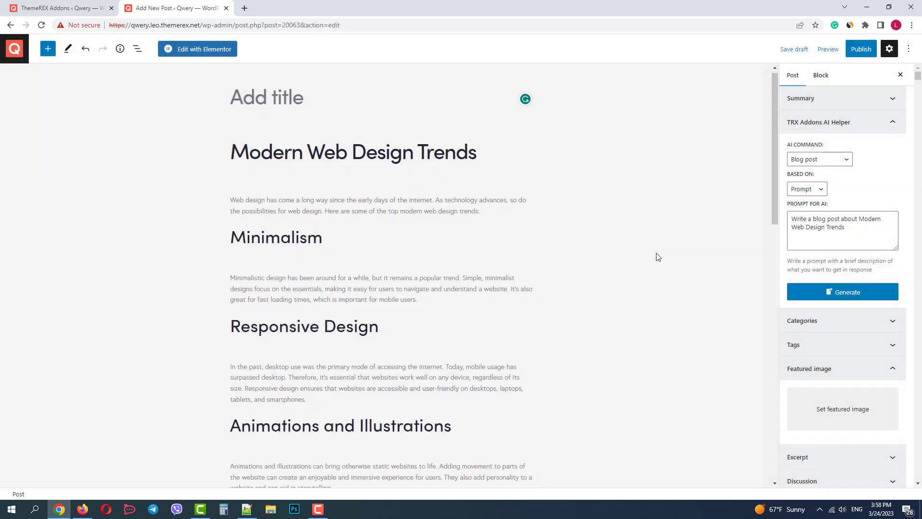
Step: Scroll the article down to the Vintage-Inspired Design section
{"action": "scroll", "scroll_direction": "down", "scroll_amount": 3}
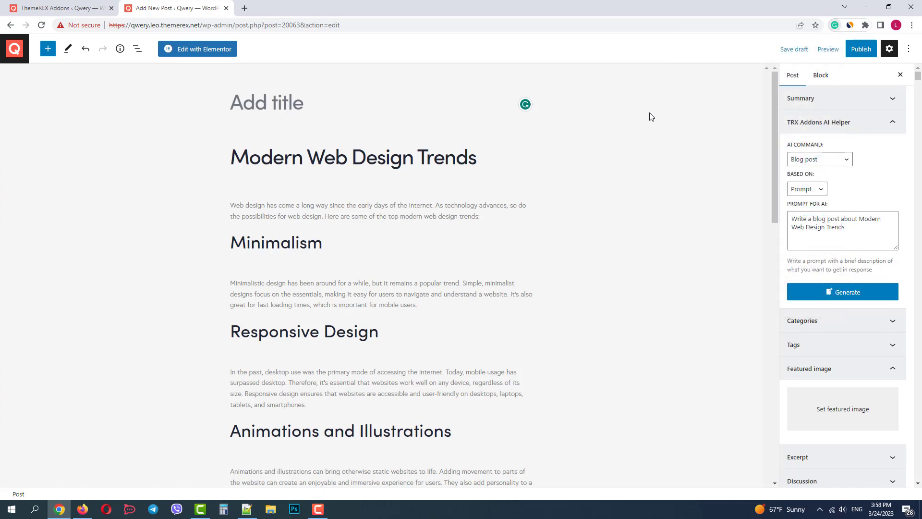
{"action": "mouse_move", "coordinate": [609, 220]}
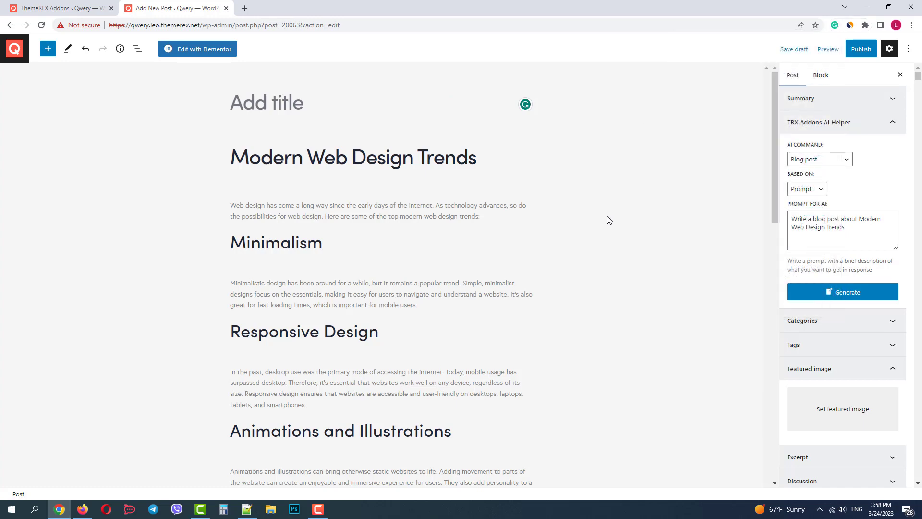
{"action": "scroll", "scroll_direction": "down", "scroll_amount": 3}
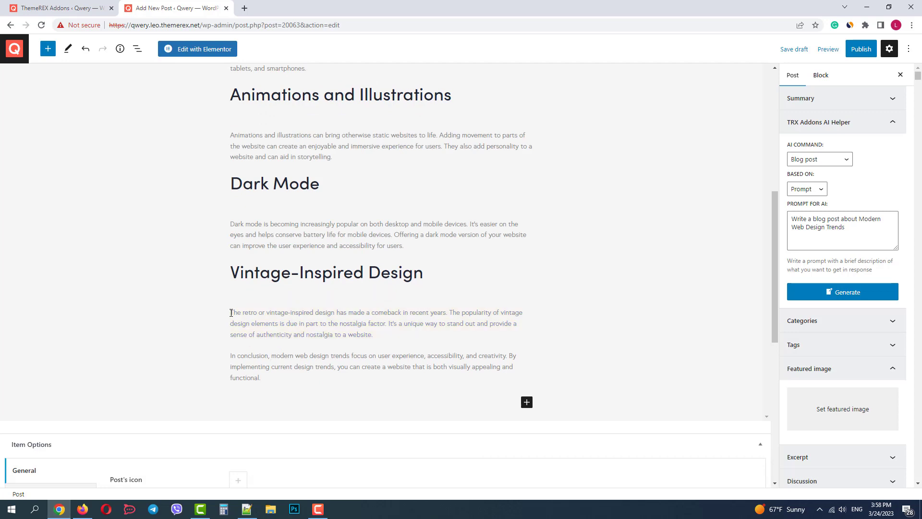
Step: Replace the Vintage-Inspired Design paragraph with a Make longer version with more insights
{"action": "left_click_drag", "start_coordinate": [230, 312], "coordinate": [381, 335]}
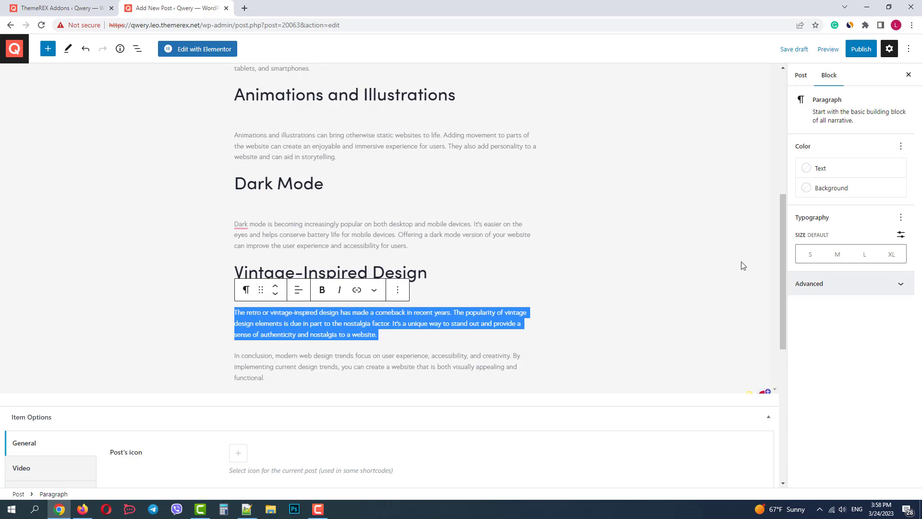
{"action": "left_click", "coordinate": [800, 75]}
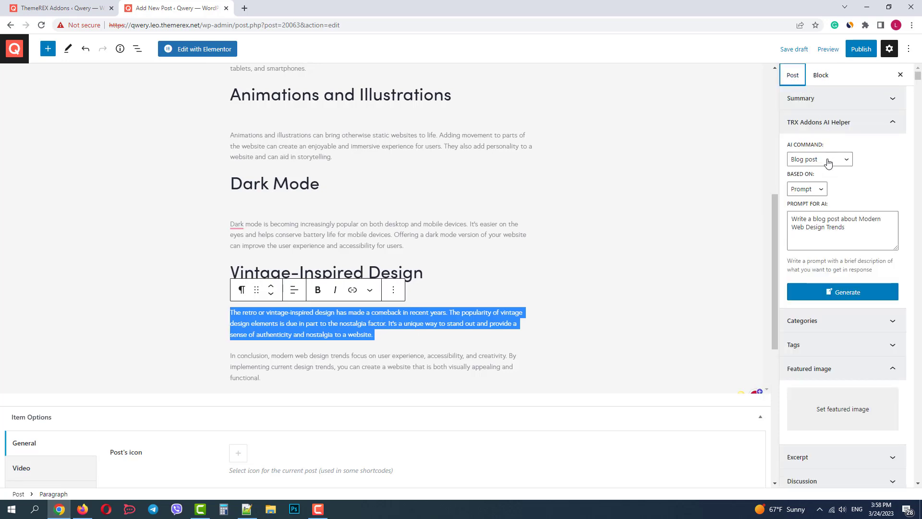
{"action": "left_click", "coordinate": [820, 159]}
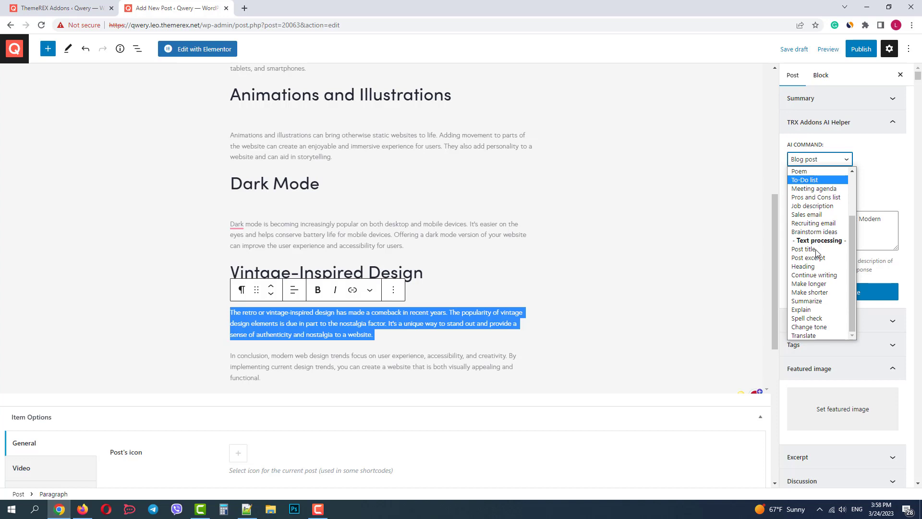
{"action": "left_click", "coordinate": [809, 284]}
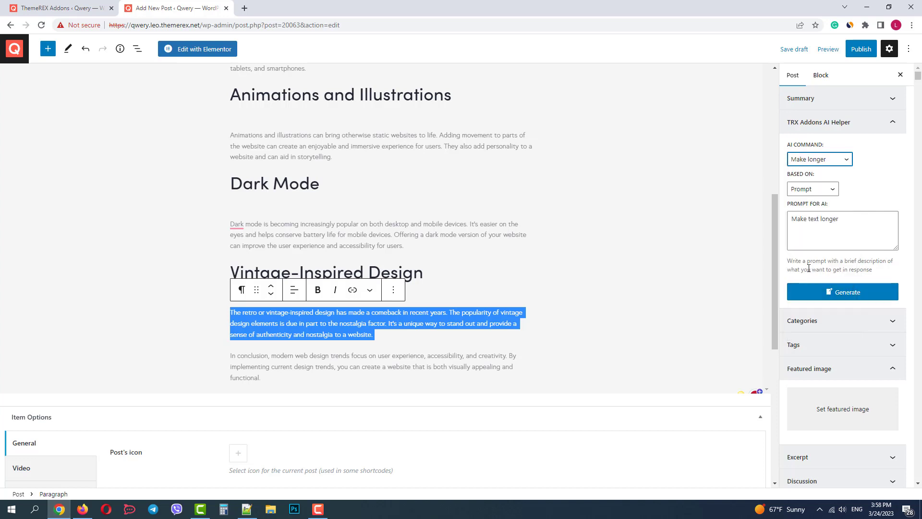
{"action": "left_click", "coordinate": [813, 189]}
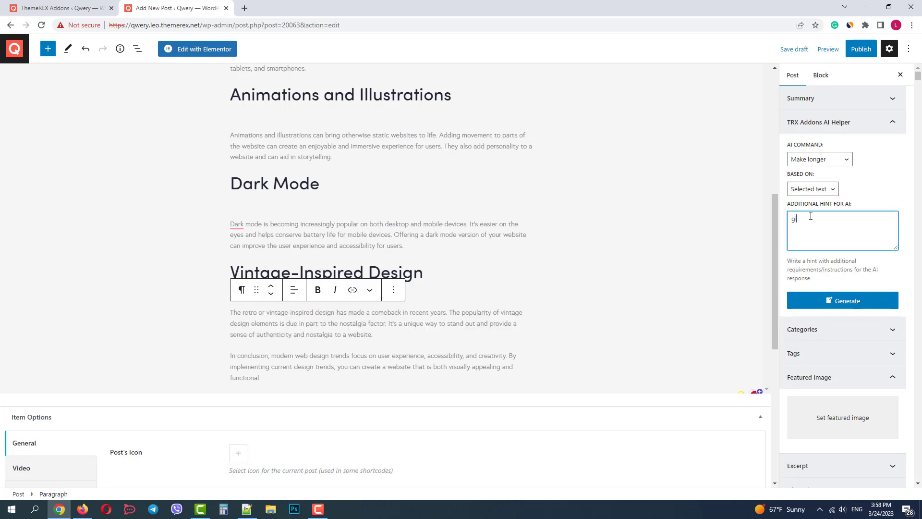
{"action": "type", "text": "give me more insights"}
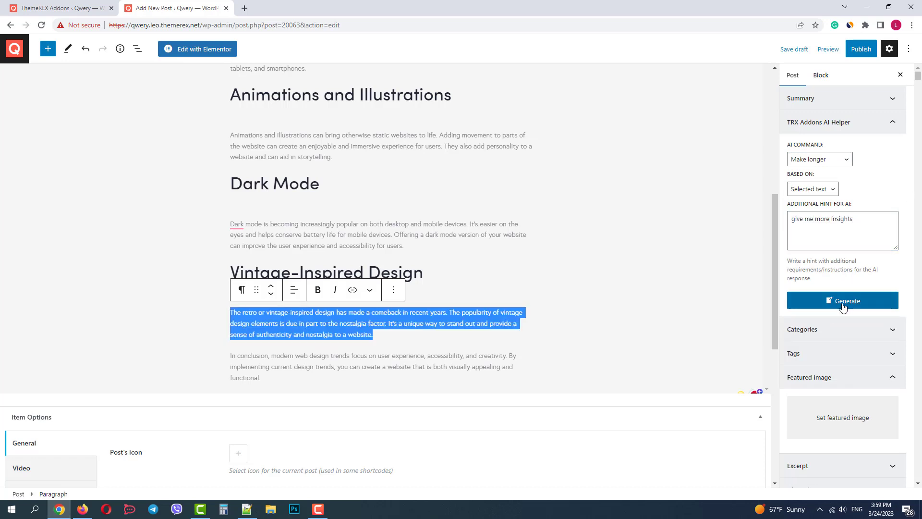
{"action": "left_click", "coordinate": [843, 300]}
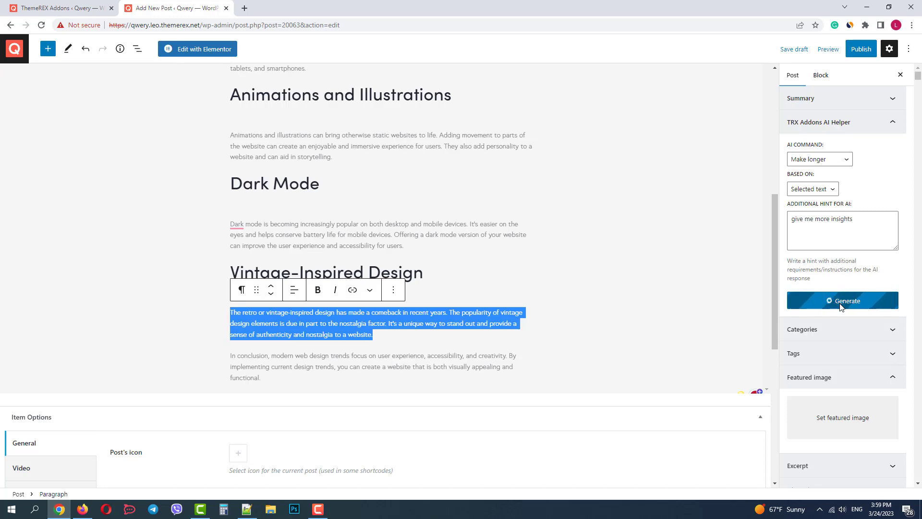
{"action": "left_click", "coordinate": [843, 301]}
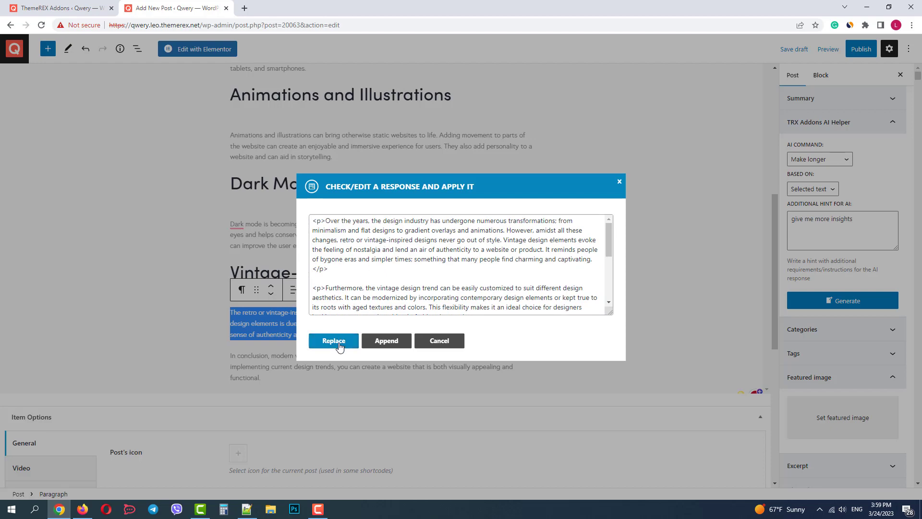
{"action": "left_click", "coordinate": [333, 340]}
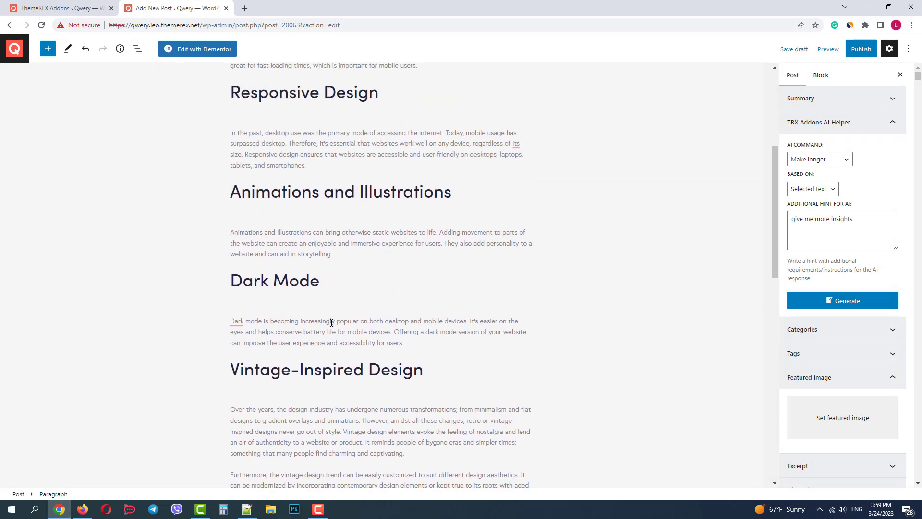
{"action": "mouse_move", "coordinate": [812, 163]}
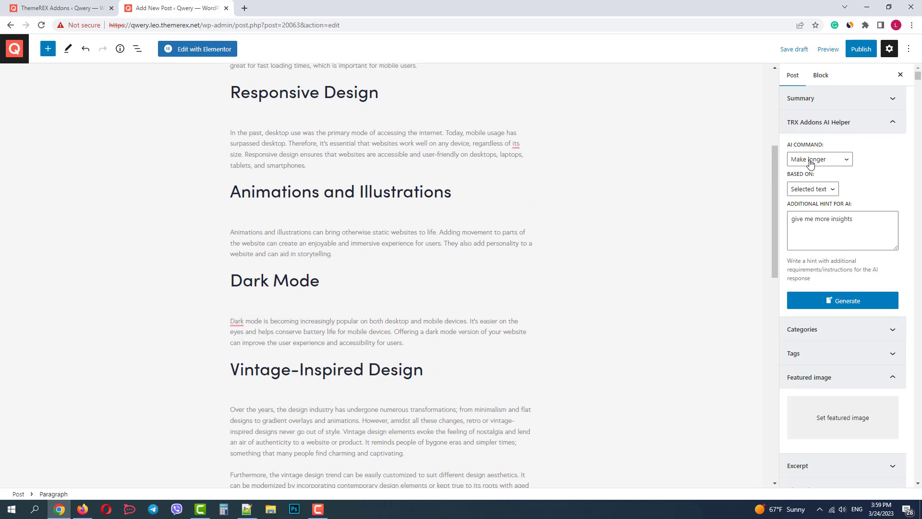
Step: Shorten the Dark Mode paragraph with the AI 'Make shorter' command and a clarity hint, then replace it
{"action": "left_click_drag", "start_coordinate": [230, 321], "coordinate": [403, 342]}
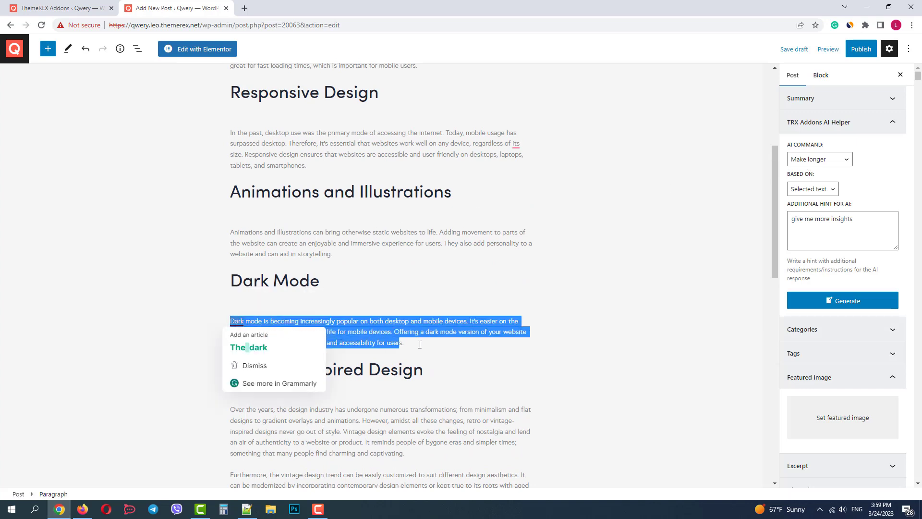
{"action": "left_click", "coordinate": [820, 159]}
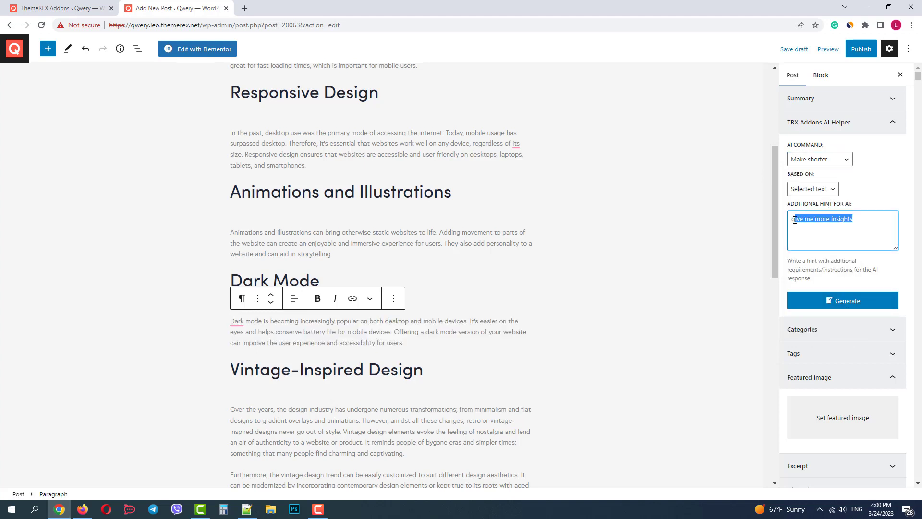
{"action": "type", "text": "make it clear"}
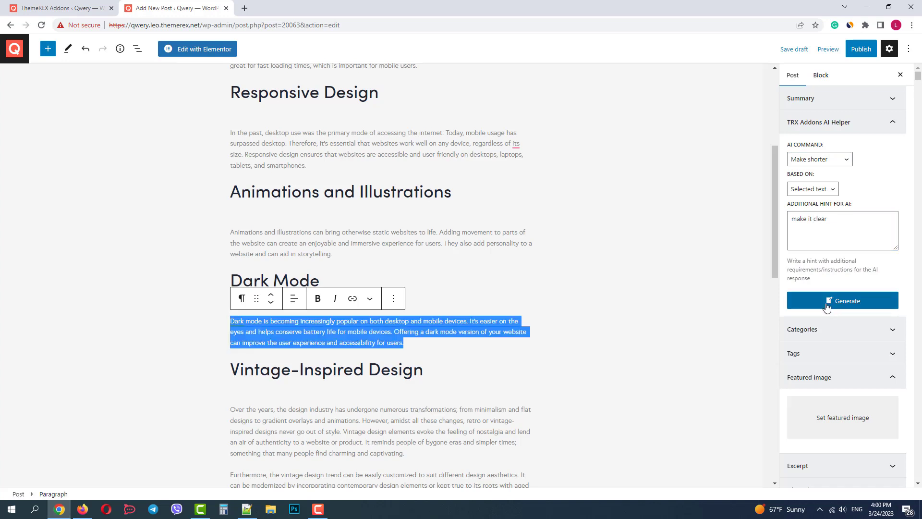
{"action": "left_click", "coordinate": [842, 300]}
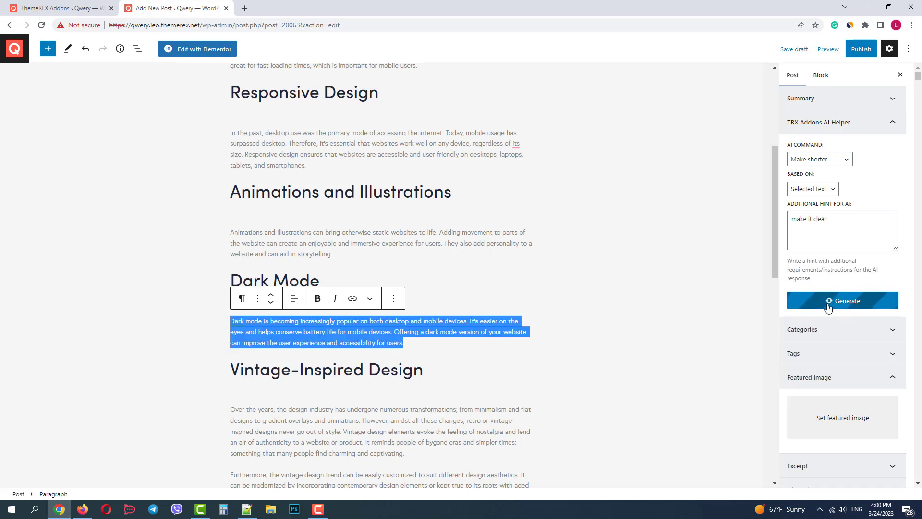
{"action": "left_click", "coordinate": [842, 301]}
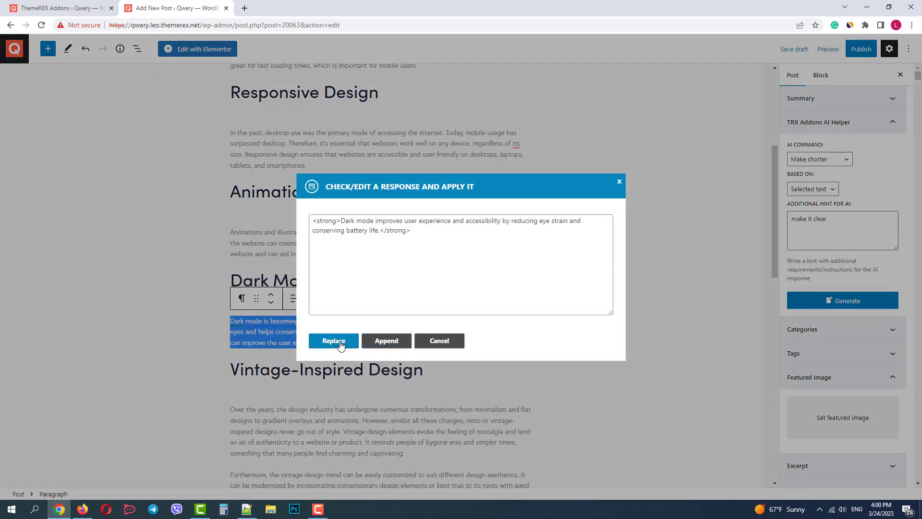
{"action": "left_click", "coordinate": [333, 340]}
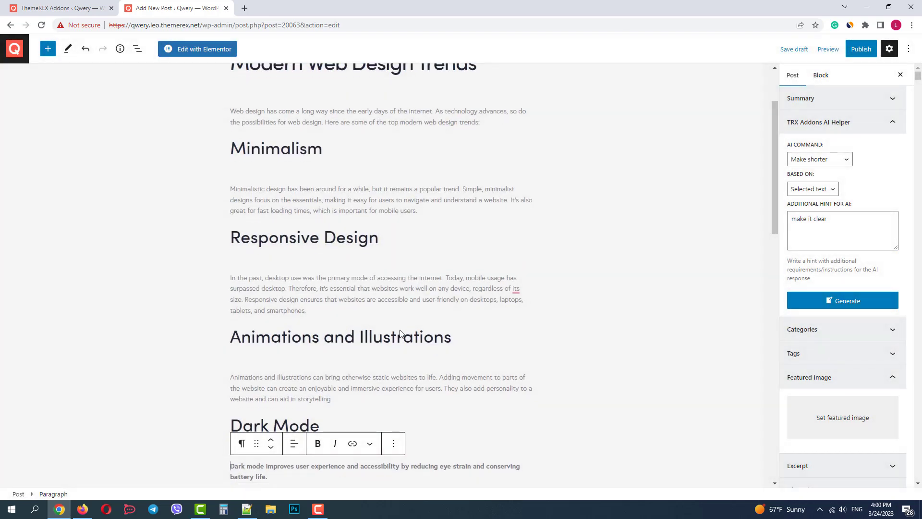
Step: Run AI 'Continue writing' on the selected Minimalism paragraph with the hint 'give me more facts'
{"action": "scroll", "scroll_direction": "down", "scroll_amount": 3}
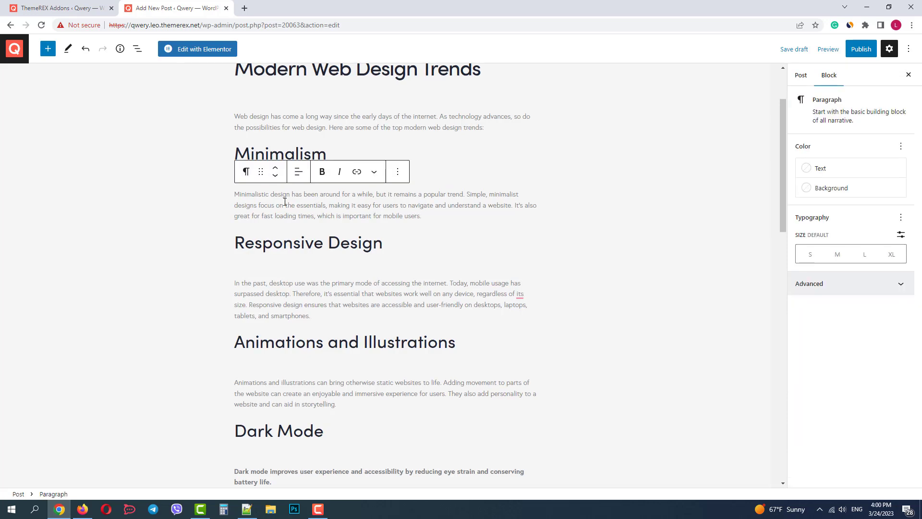
{"action": "left_click", "coordinate": [801, 75]}
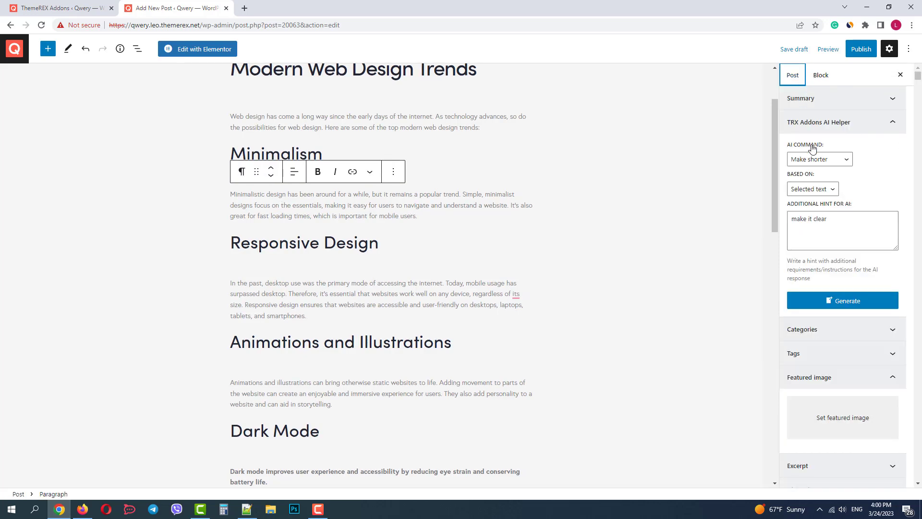
{"action": "left_click", "coordinate": [819, 159]}
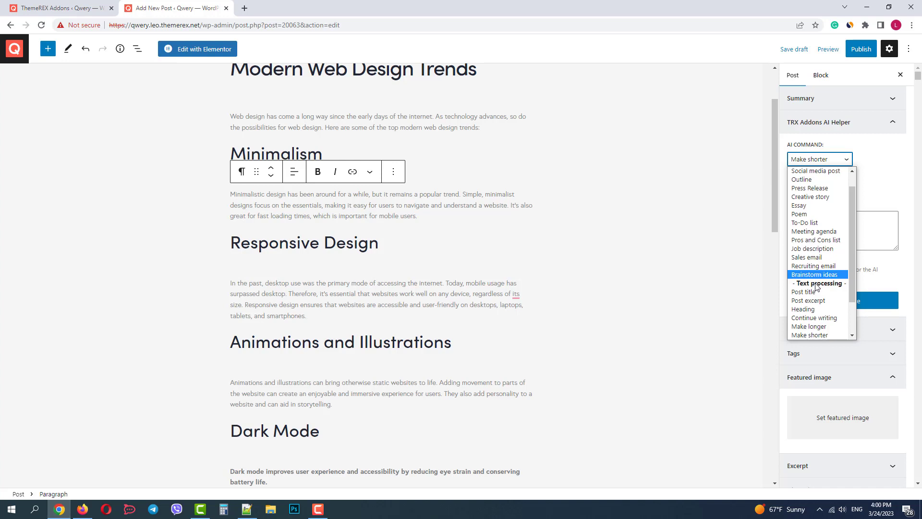
{"action": "left_click", "coordinate": [814, 318]}
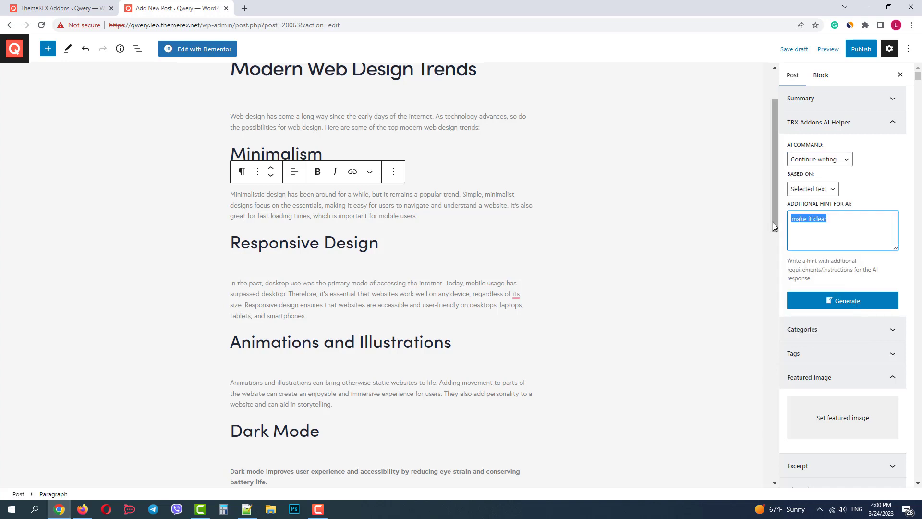
{"action": "type", "text": "give"}
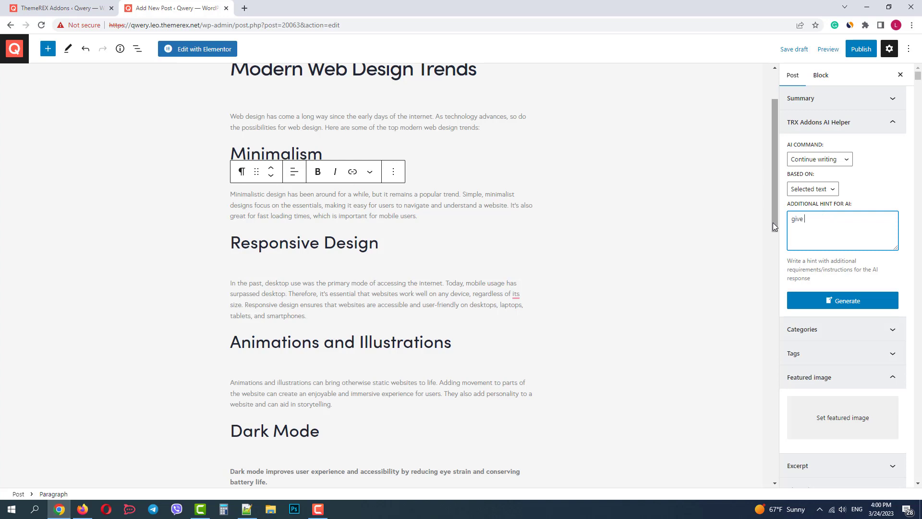
{"action": "type", "text": "me more fa"}
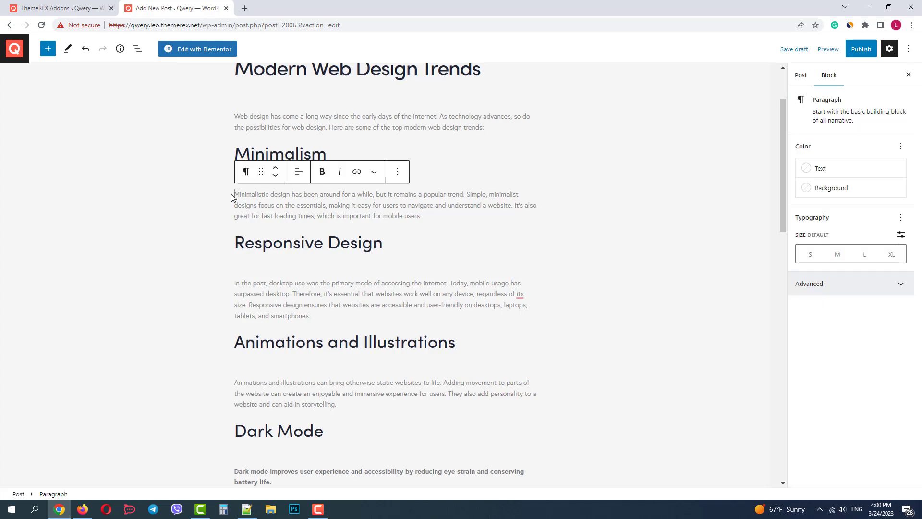
{"action": "left_click_drag", "start_coordinate": [234, 194], "coordinate": [421, 216]}
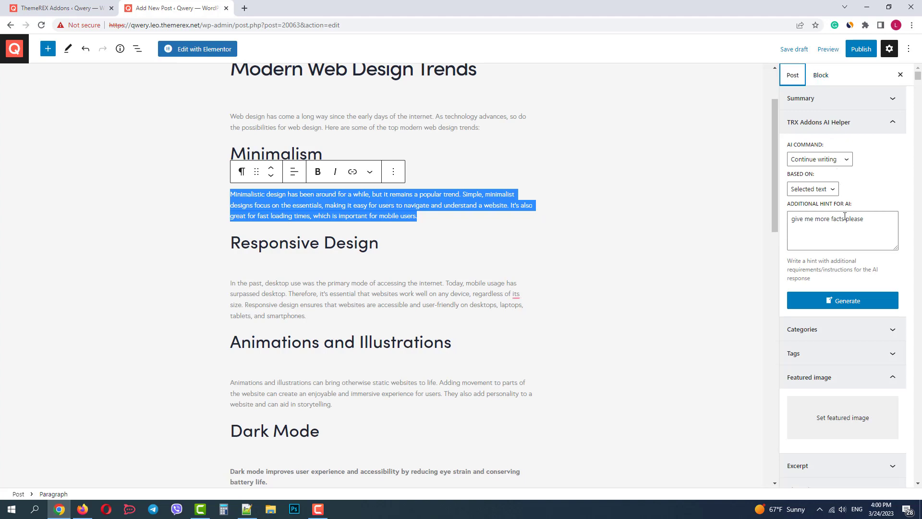
{"action": "left_click", "coordinate": [843, 300]}
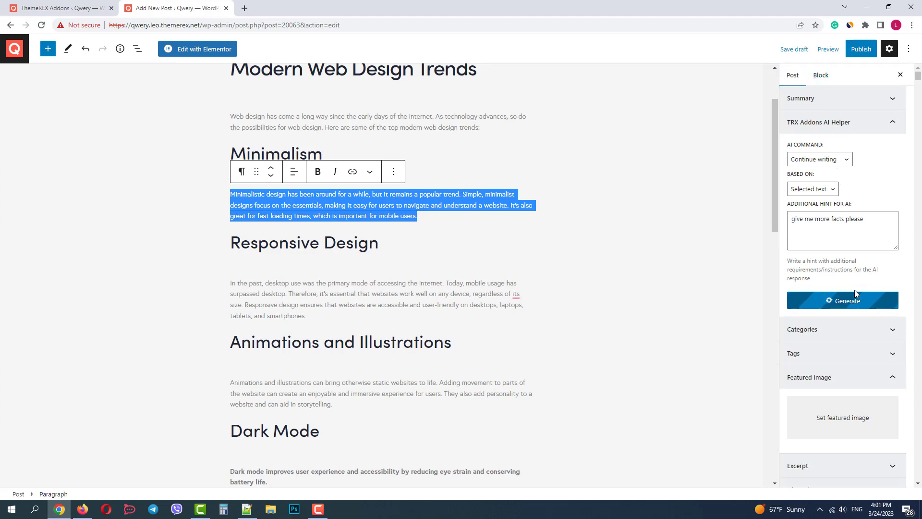
{"action": "left_click", "coordinate": [843, 300]}
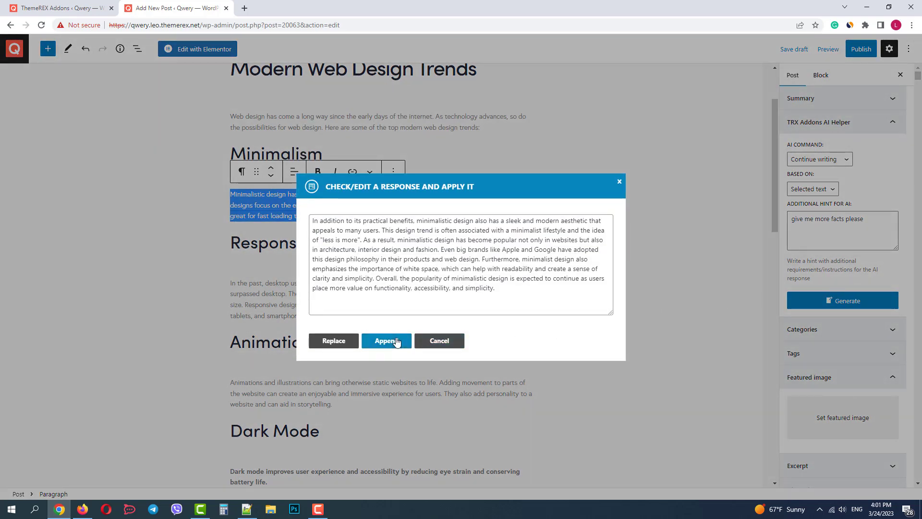
Step: Append the AI continuation below the Minimalism paragraph and show the Post settings sidebar
{"action": "left_click", "coordinate": [387, 341]}
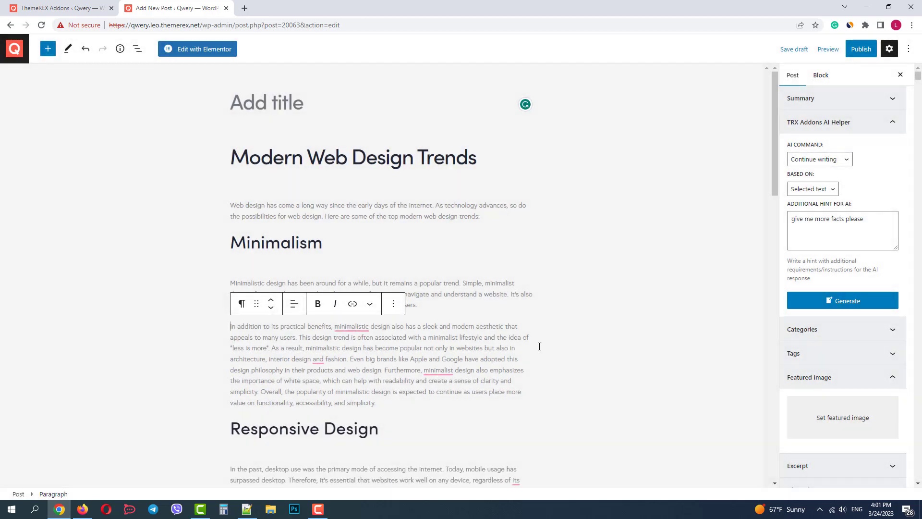
{"action": "left_click", "coordinate": [612, 328]}
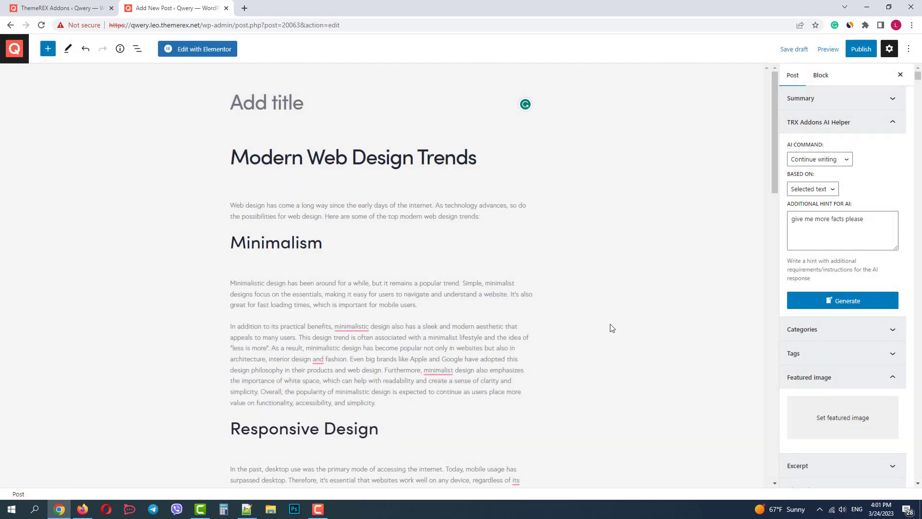
{"action": "left_click", "coordinate": [351, 326]}
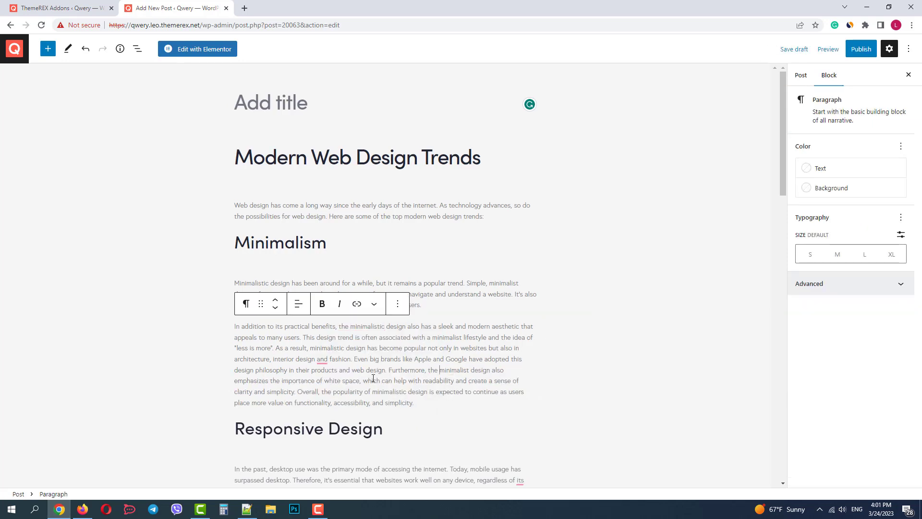
{"action": "left_click", "coordinate": [801, 75]}
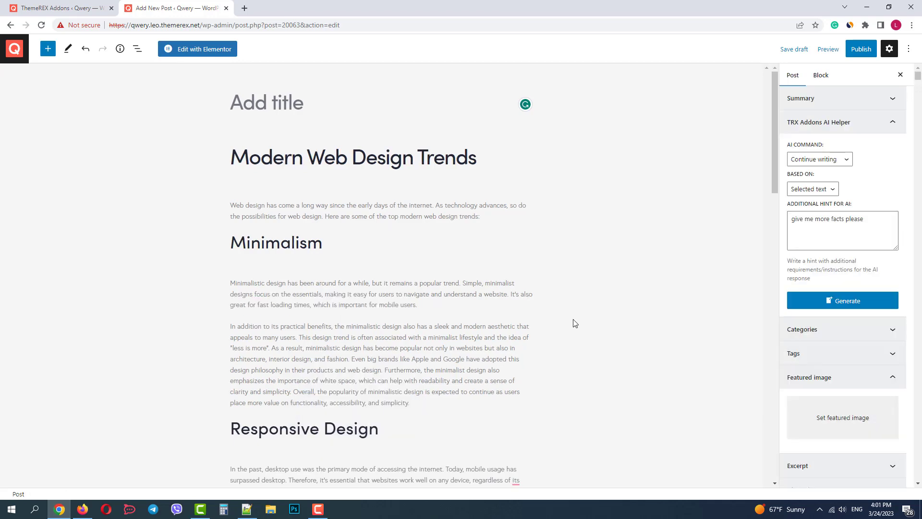
Step: Generate an AI To-Do list about the steps to become a modern web designer
{"action": "scroll", "scroll_direction": "down", "scroll_amount": 3}
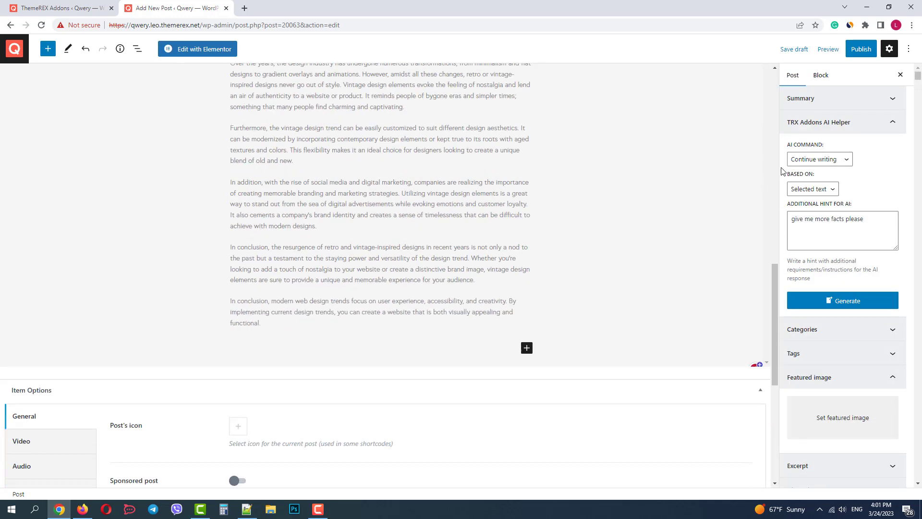
{"action": "left_click", "coordinate": [820, 159]}
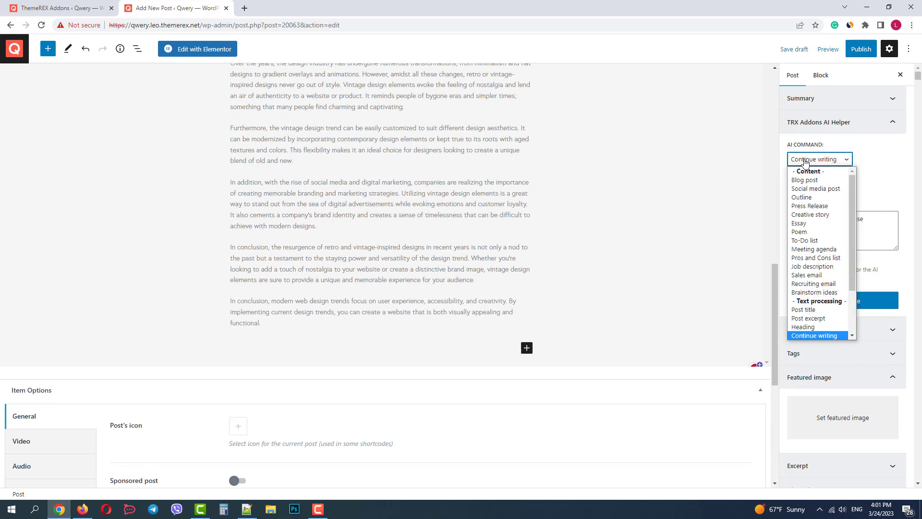
{"action": "left_click", "coordinate": [805, 240]}
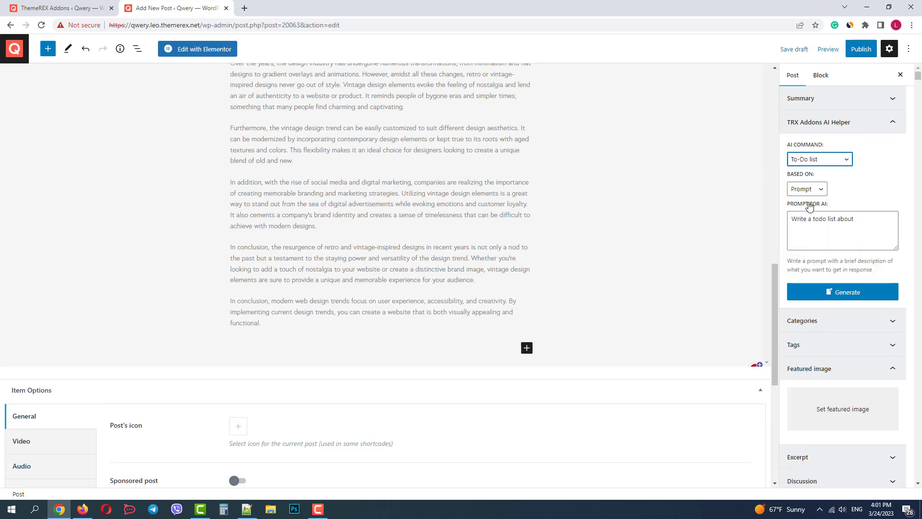
{"action": "left_click", "coordinate": [867, 219]}
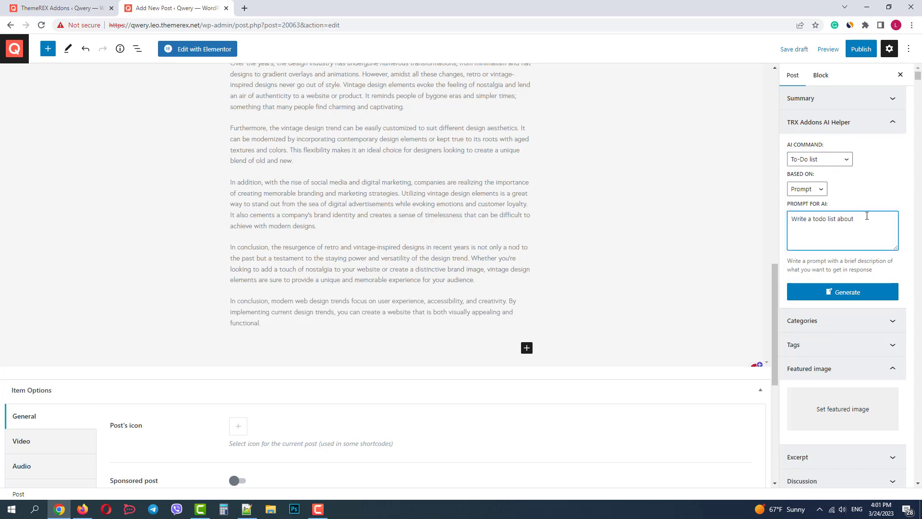
{"action": "type", "text": "steps to become a modern web designer"}
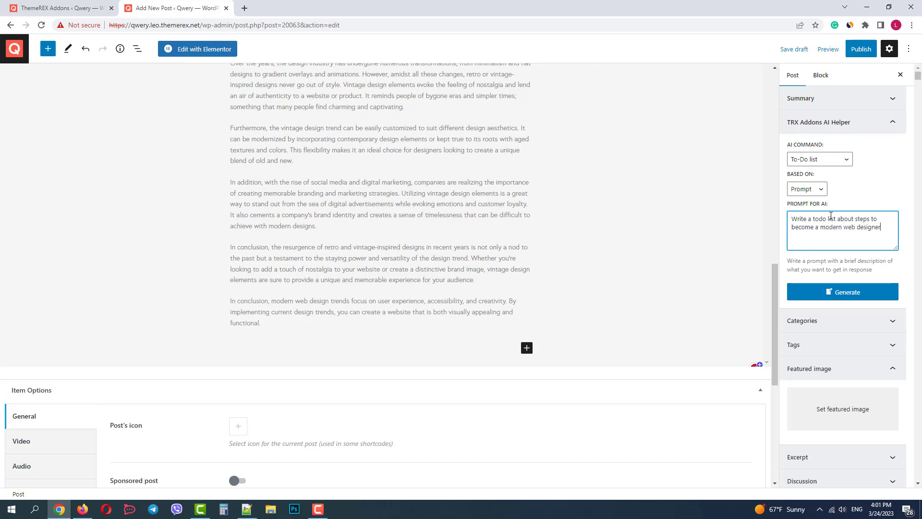
{"action": "left_click", "coordinate": [843, 292]}
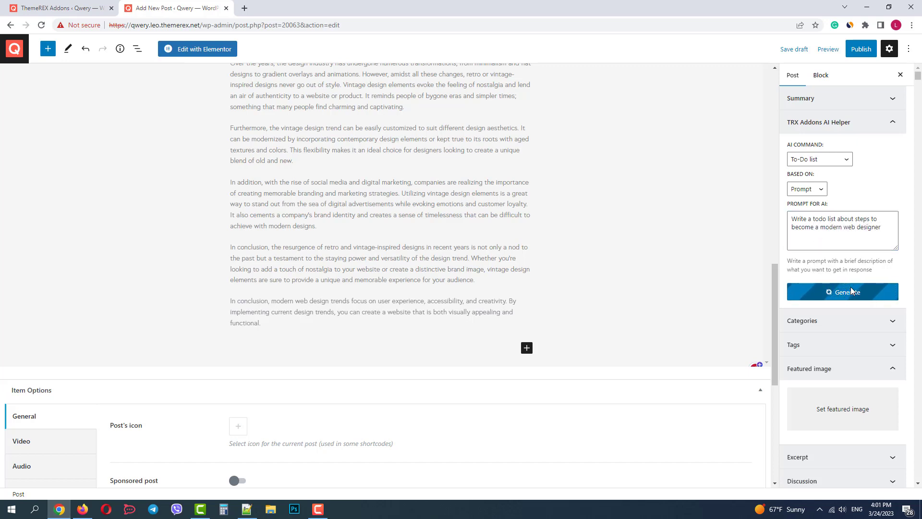
{"action": "left_click", "coordinate": [843, 291]}
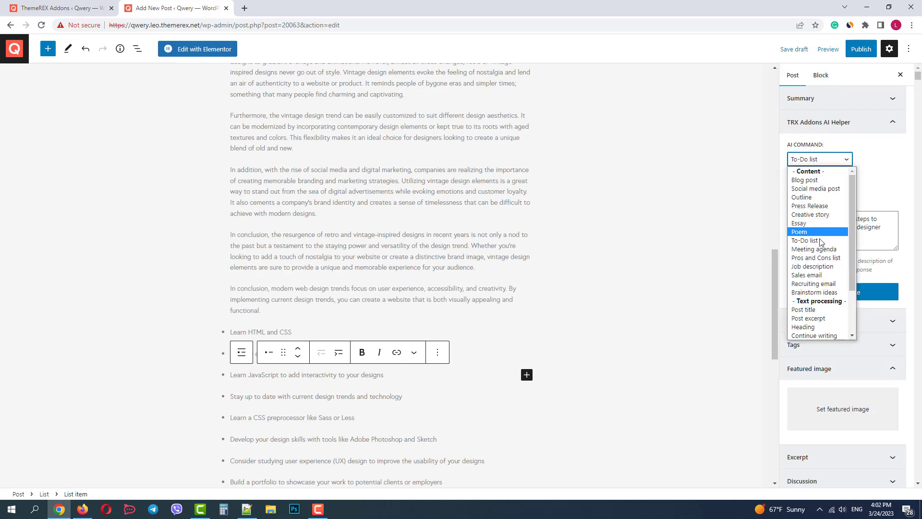
Step: Generate a Pros and Cons list on 'becoming a web designer nowadays' and append it
{"action": "left_click", "coordinate": [817, 257]}
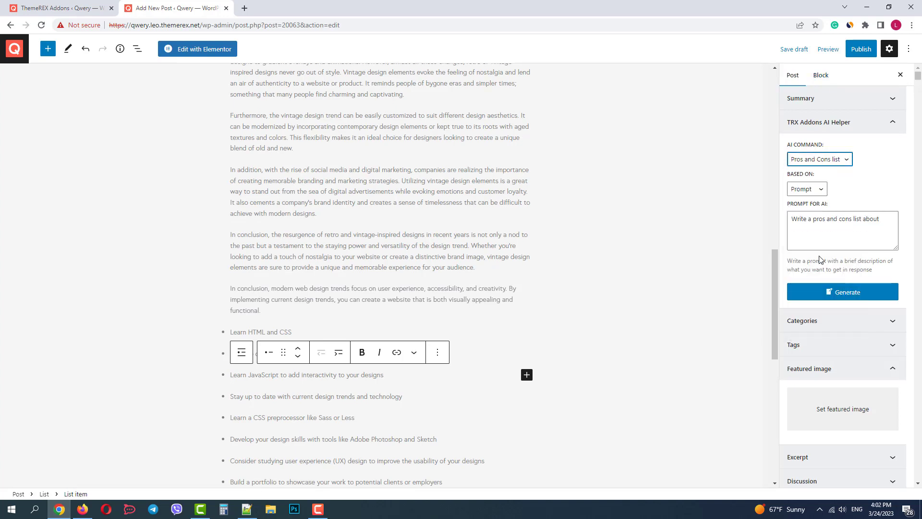
{"action": "type", "text": "be"}
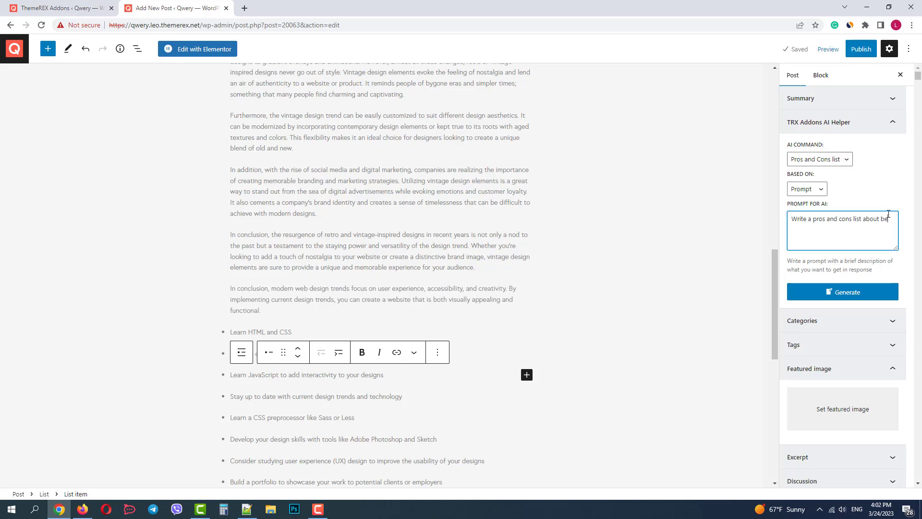
{"action": "type", "text": "becoming a"}
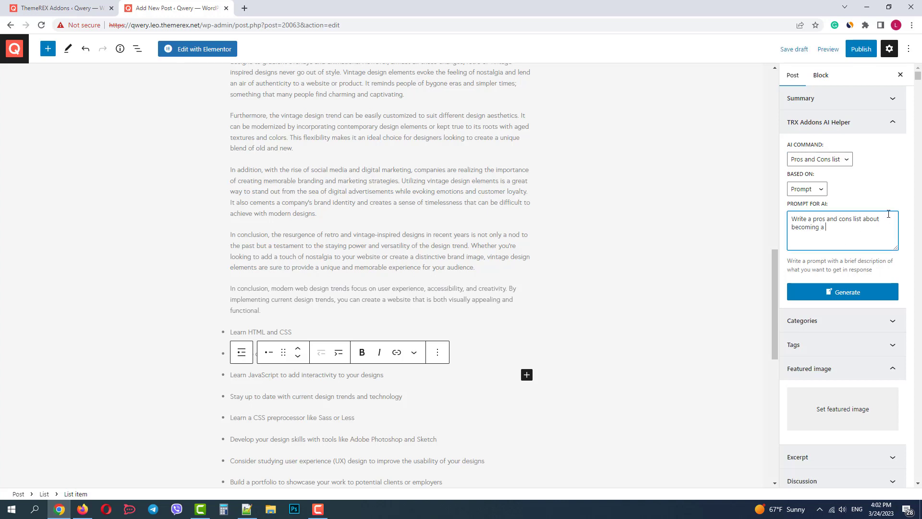
{"action": "type", "text": "web designer"}
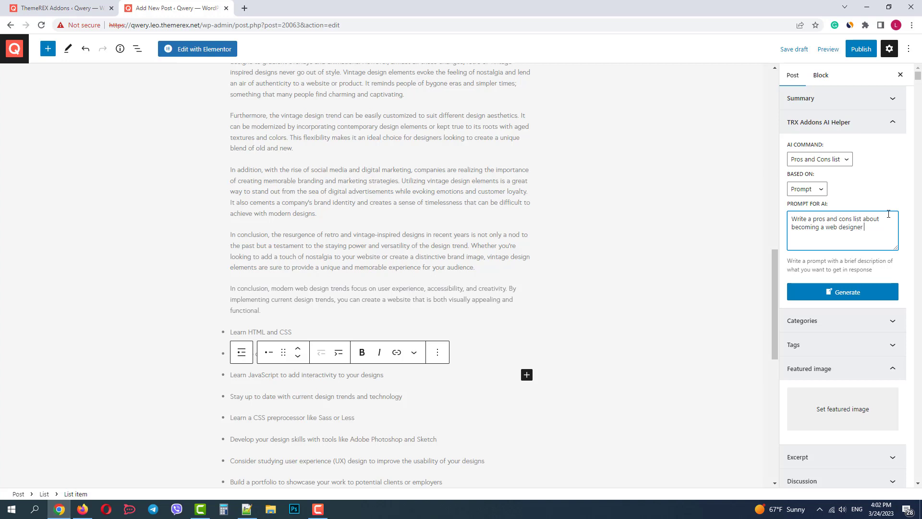
{"action": "type", "text": "nowadays"}
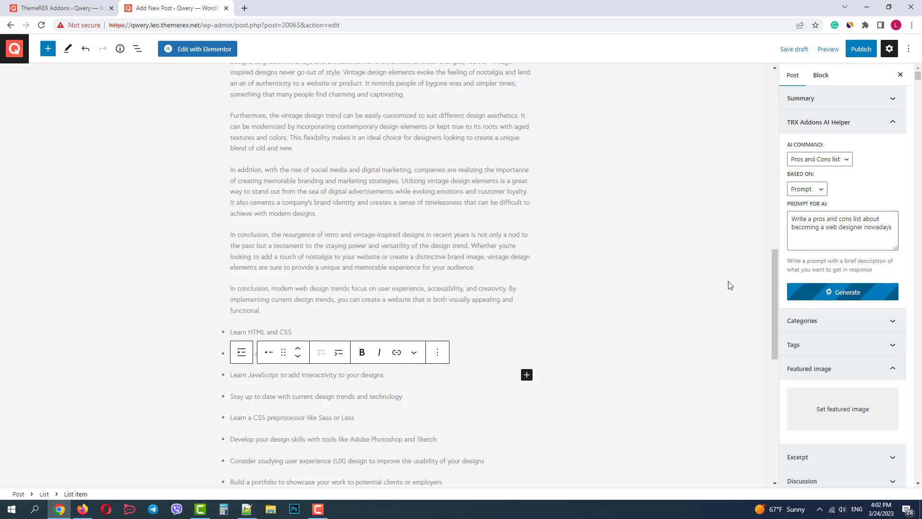
{"action": "left_click", "coordinate": [843, 291]}
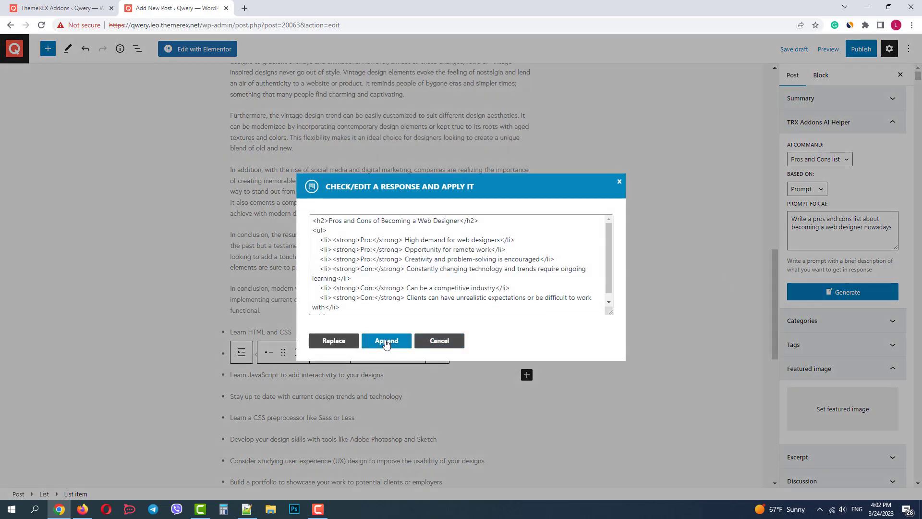
{"action": "left_click", "coordinate": [386, 341]}
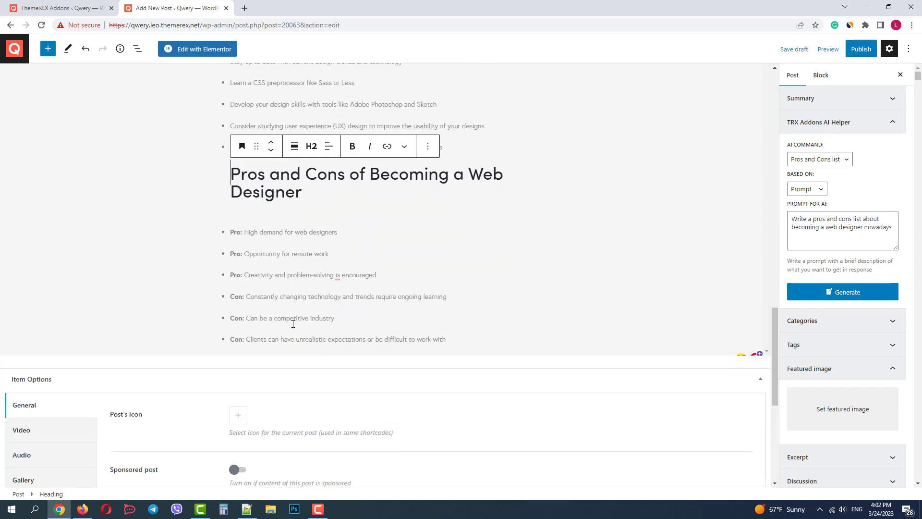
{"action": "mouse_move", "coordinate": [654, 325]}
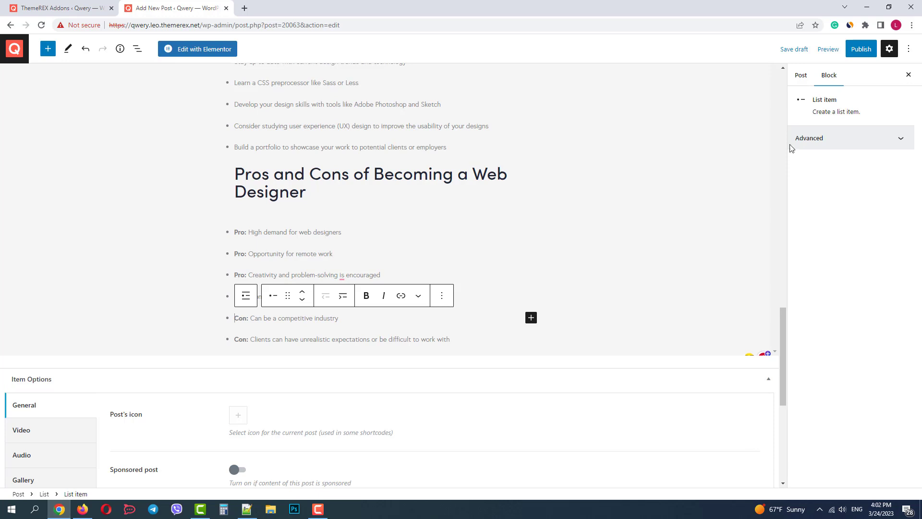
Step: Summarize based on Post content with the hint cleared, appending the first summary variation
{"action": "left_click", "coordinate": [820, 159]}
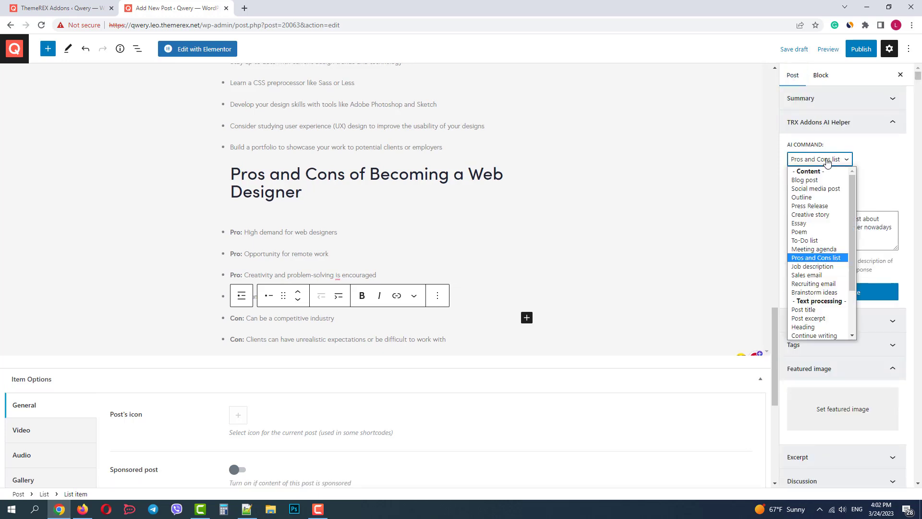
{"action": "scroll", "scroll_direction": "down", "scroll_amount": 3}
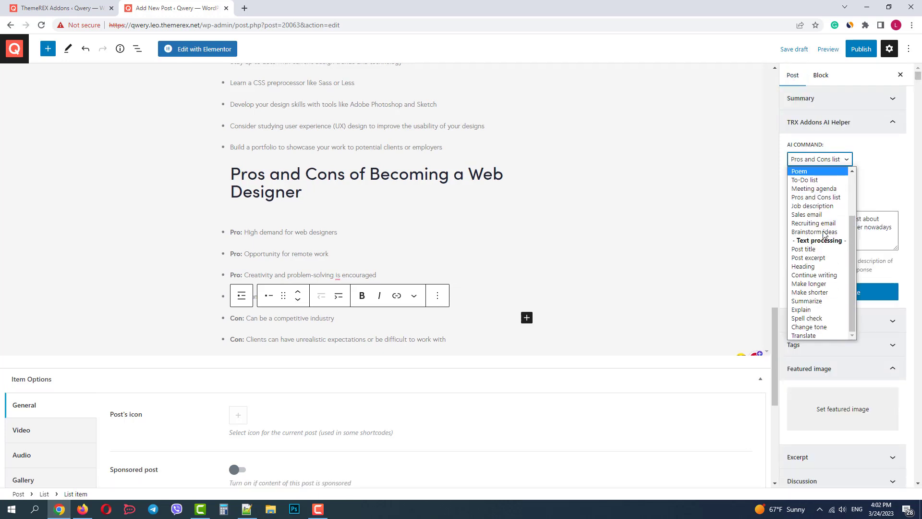
{"action": "mouse_move", "coordinate": [803, 266]}
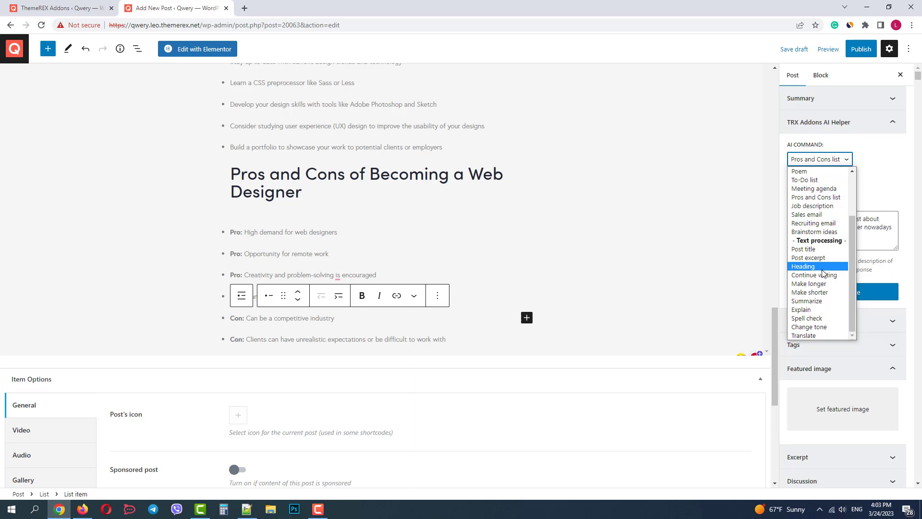
{"action": "left_click", "coordinate": [806, 300]}
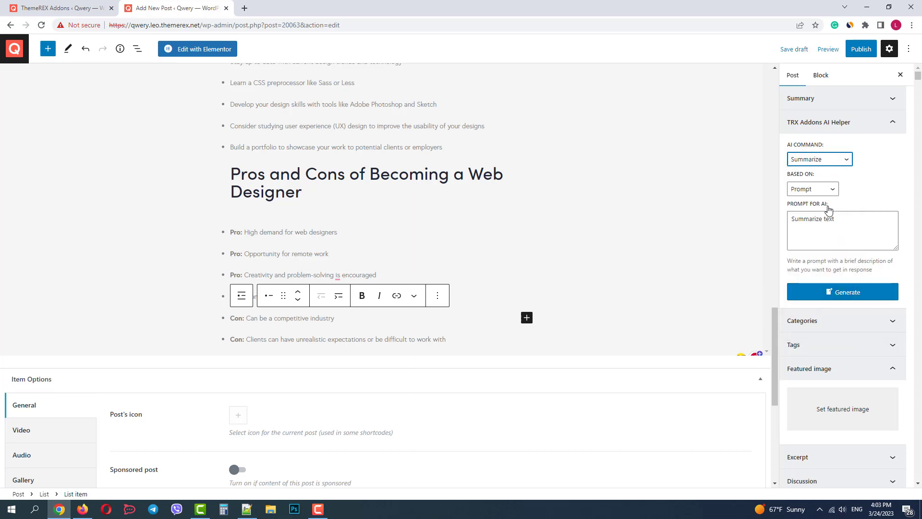
{"action": "left_click", "coordinate": [812, 189]}
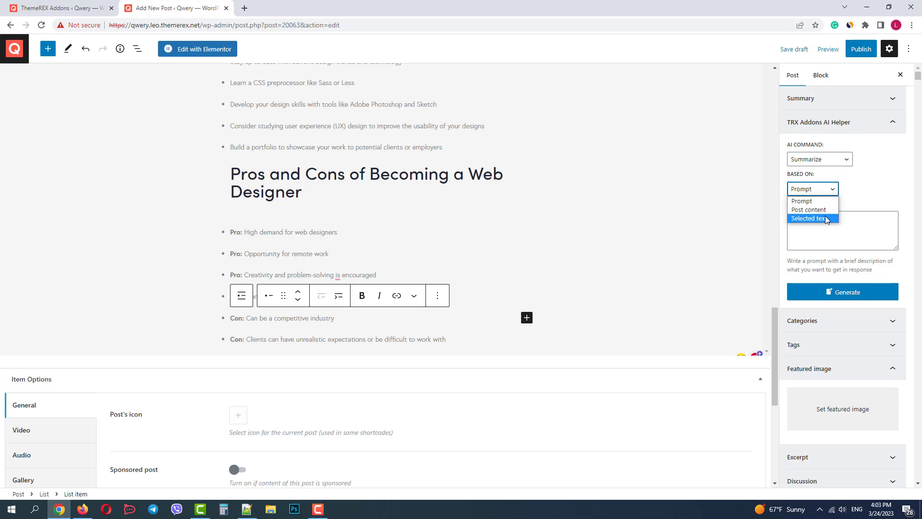
{"action": "left_click", "coordinate": [812, 209]}
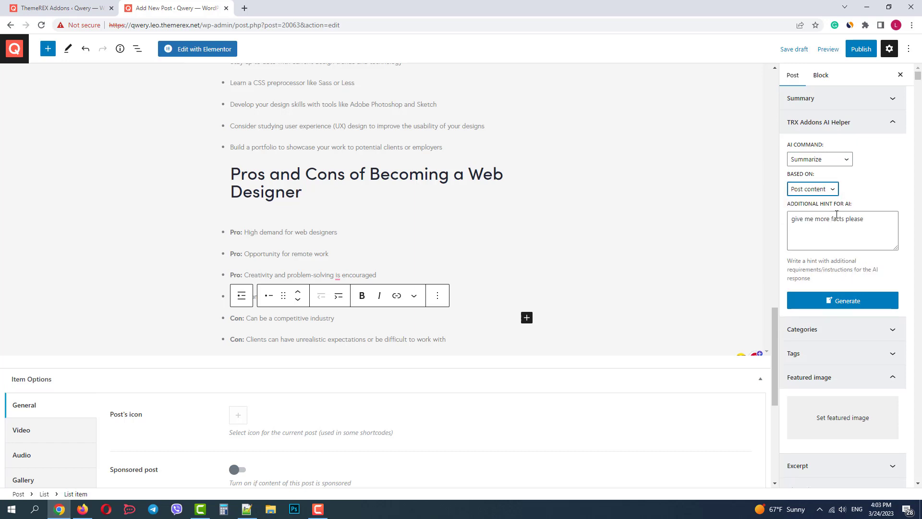
{"action": "left_click", "coordinate": [843, 230]}
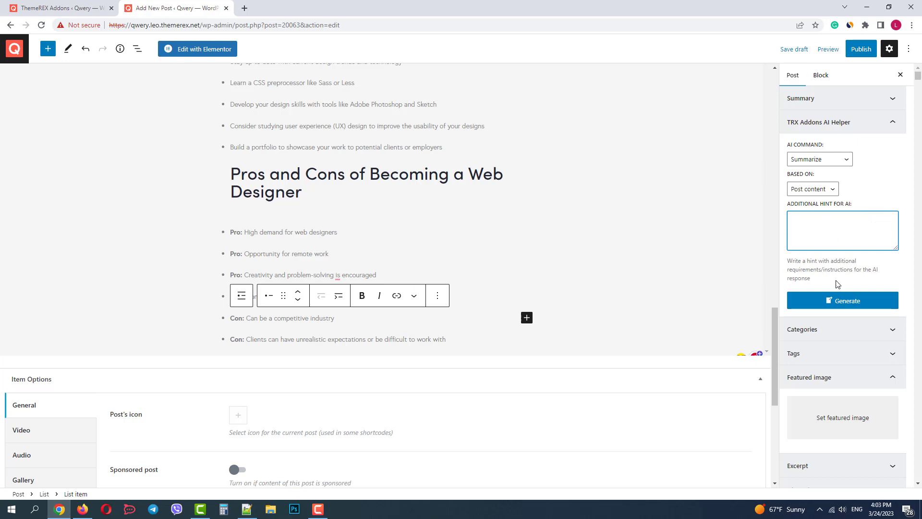
{"action": "left_click", "coordinate": [843, 300]}
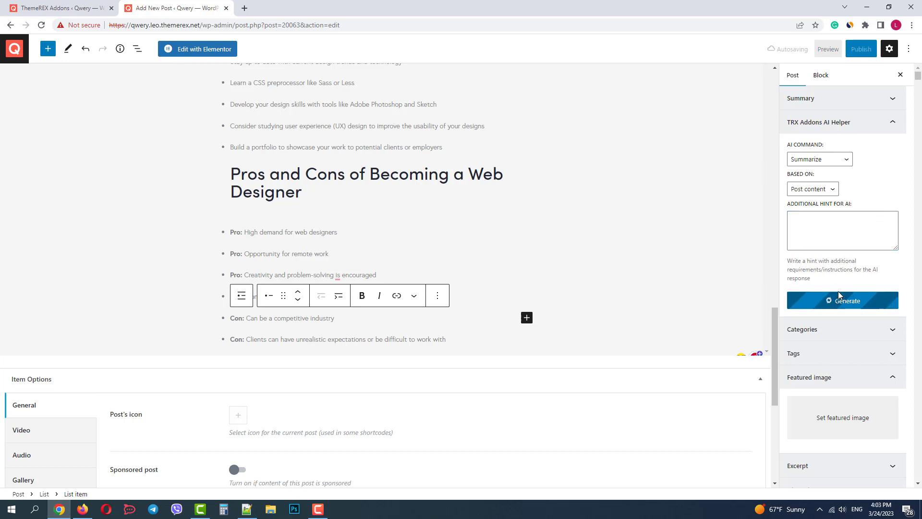
{"action": "left_click", "coordinate": [843, 301]}
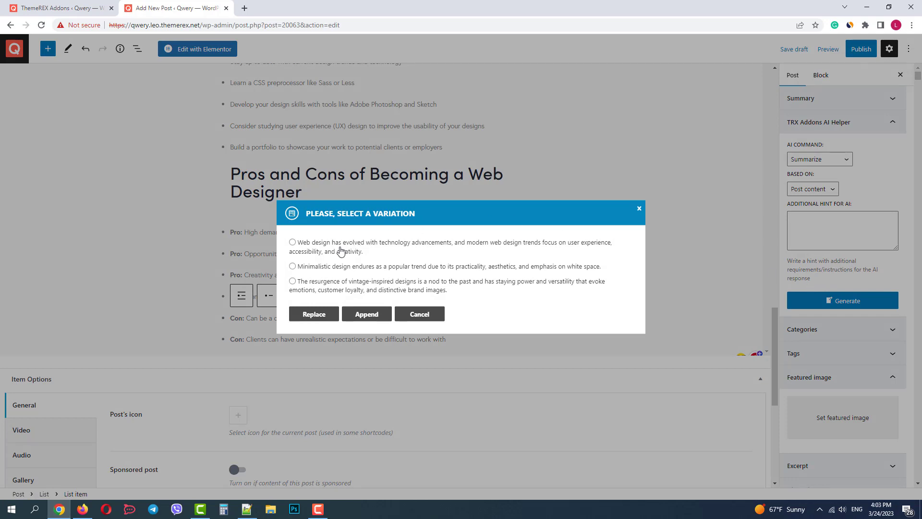
{"action": "left_click", "coordinate": [293, 242]}
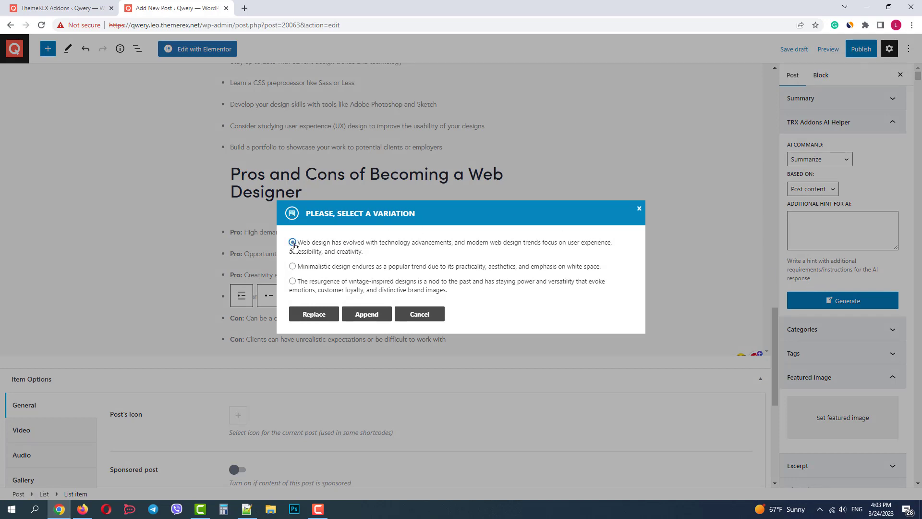
{"action": "left_click", "coordinate": [366, 313]}
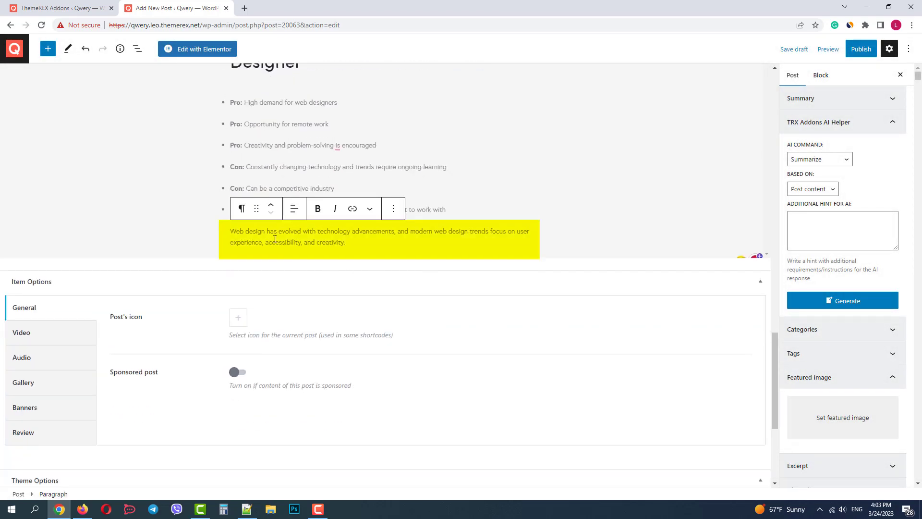
Step: Set the AI command to Post title and generate title suggestions from the post content
{"action": "left_click", "coordinate": [820, 159]}
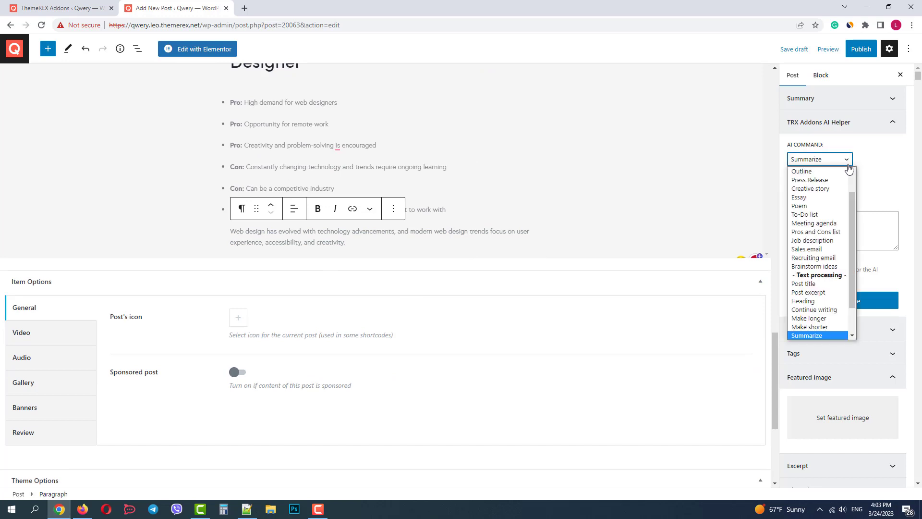
{"action": "left_click", "coordinate": [803, 284]}
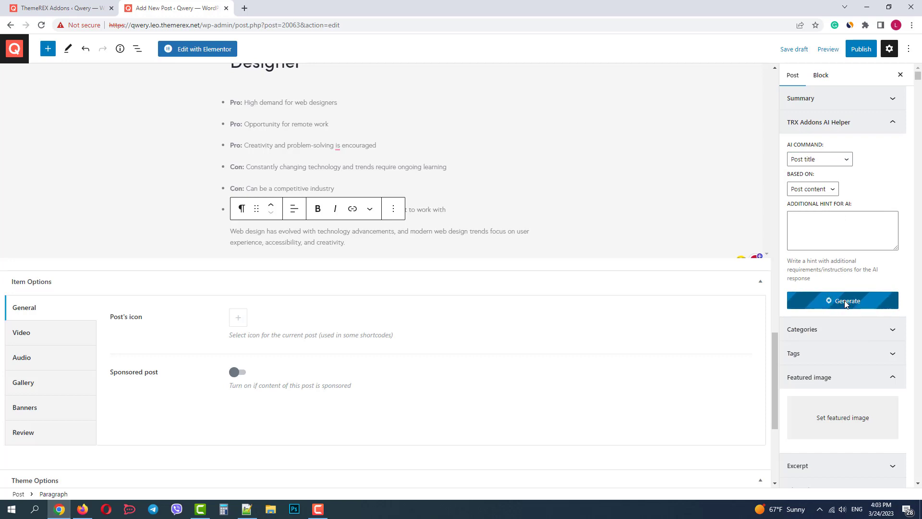
{"action": "left_click", "coordinate": [843, 300]}
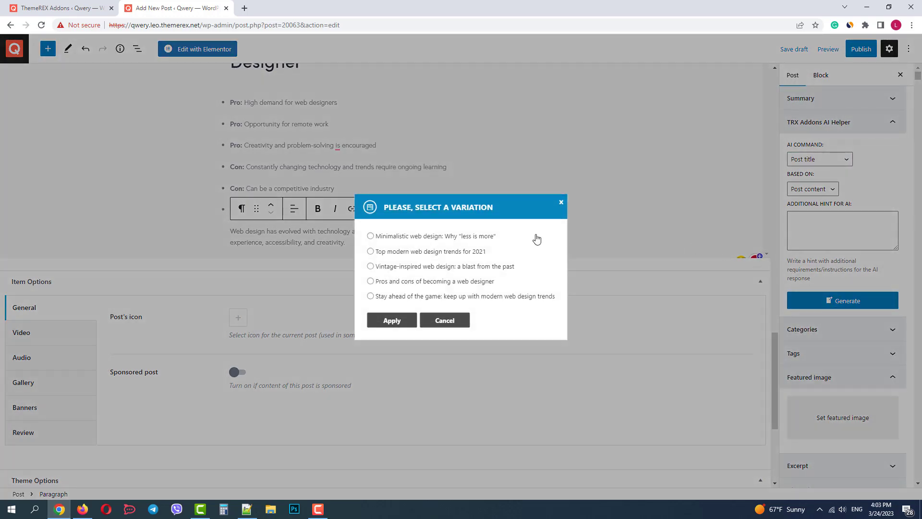
{"action": "mouse_move", "coordinate": [526, 256]}
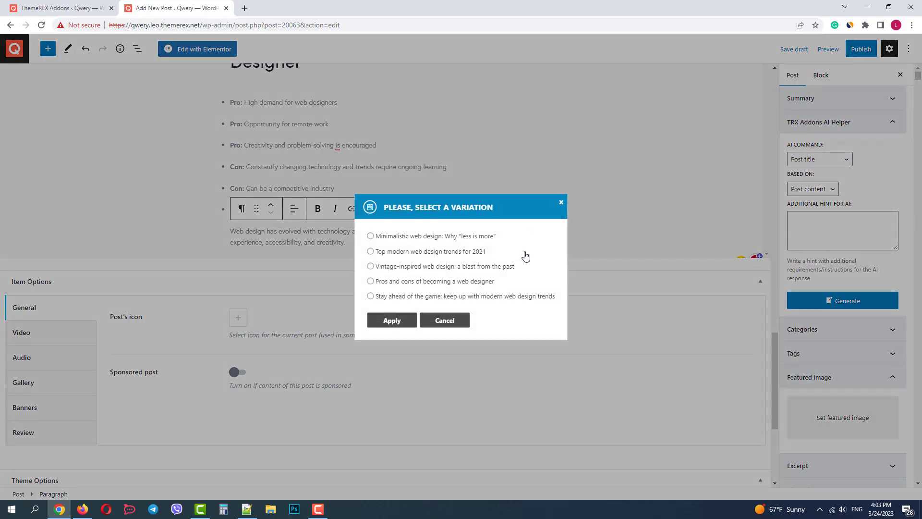
{"action": "mouse_move", "coordinate": [516, 253]}
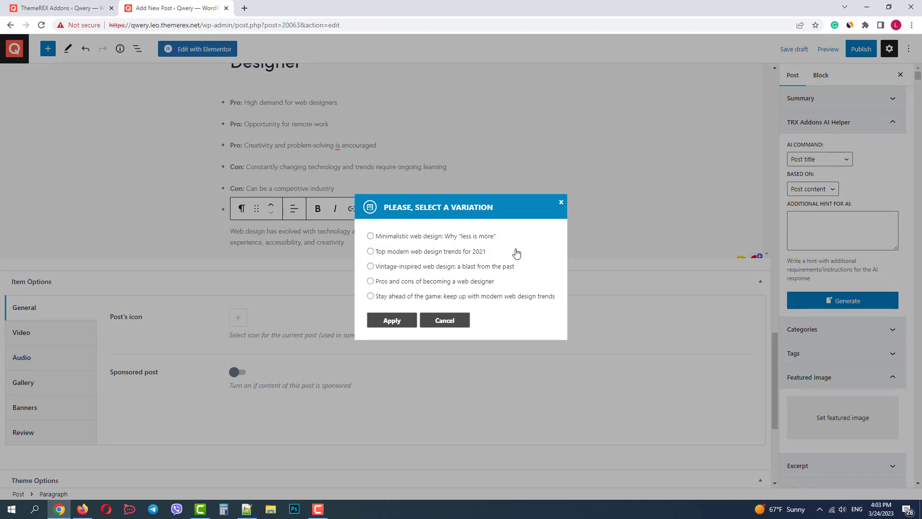
{"action": "mouse_move", "coordinate": [482, 301]}
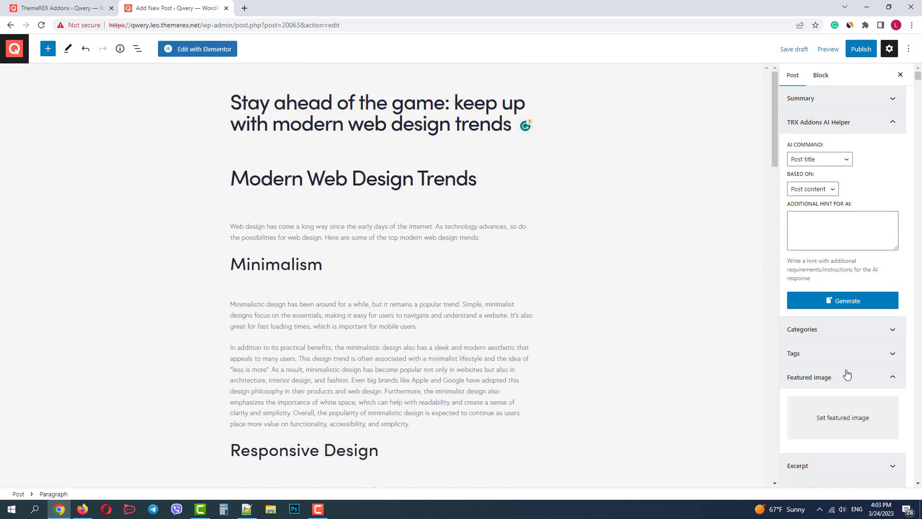
Step: Set the photo of two people at a laptop as the featured image
{"action": "left_click", "coordinate": [843, 418]}
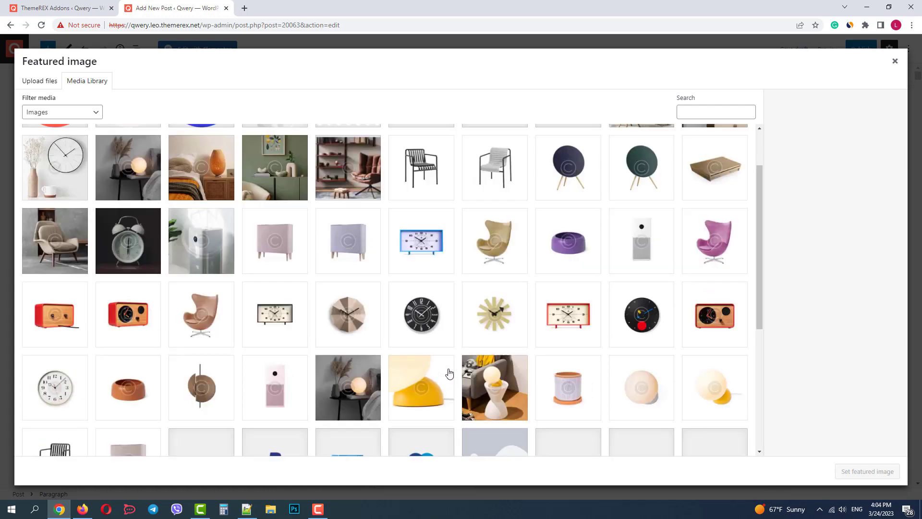
{"action": "scroll", "scroll_direction": "down", "scroll_amount": 3}
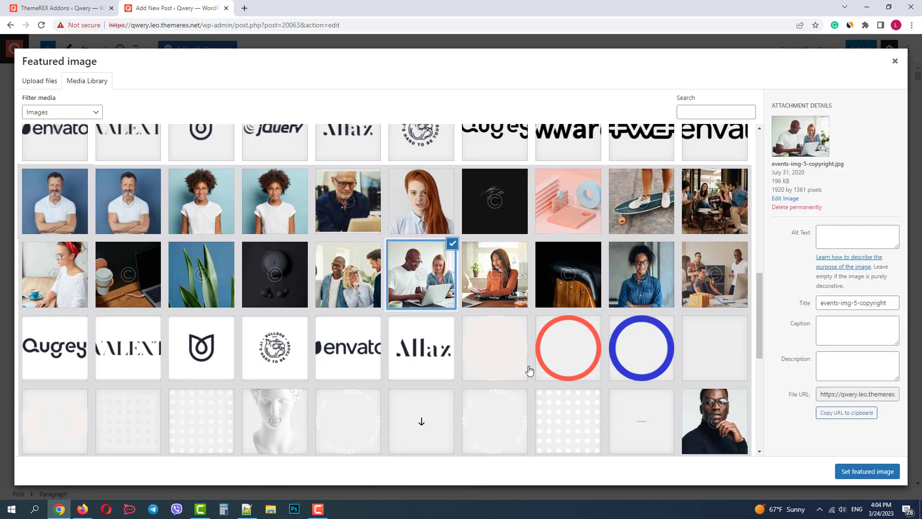
{"action": "left_click", "coordinate": [867, 471]}
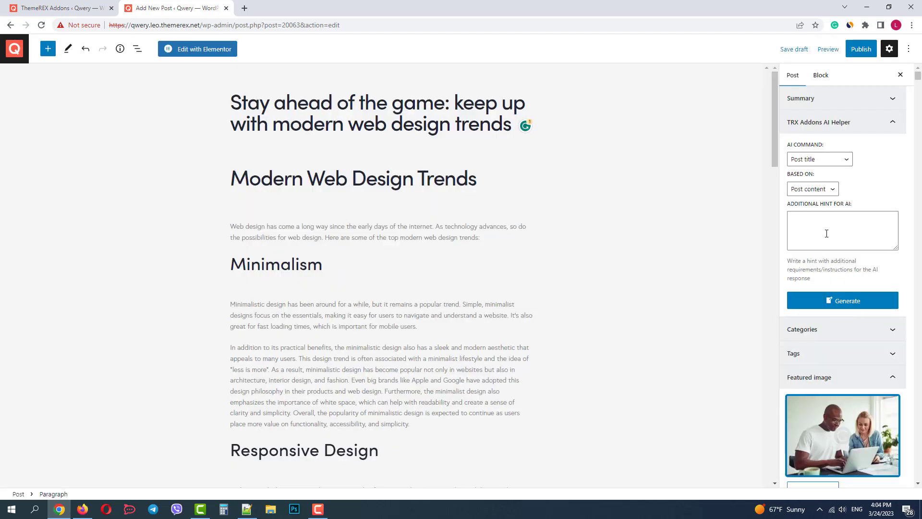
Step: Generate a Post excerpt and apply the variation about implementing current design trends
{"action": "left_click", "coordinate": [819, 159]}
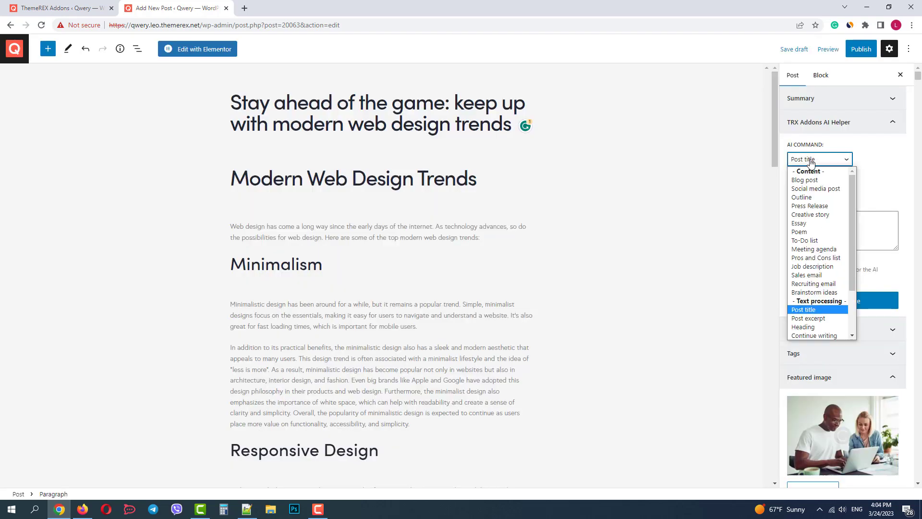
{"action": "left_click", "coordinate": [809, 318]}
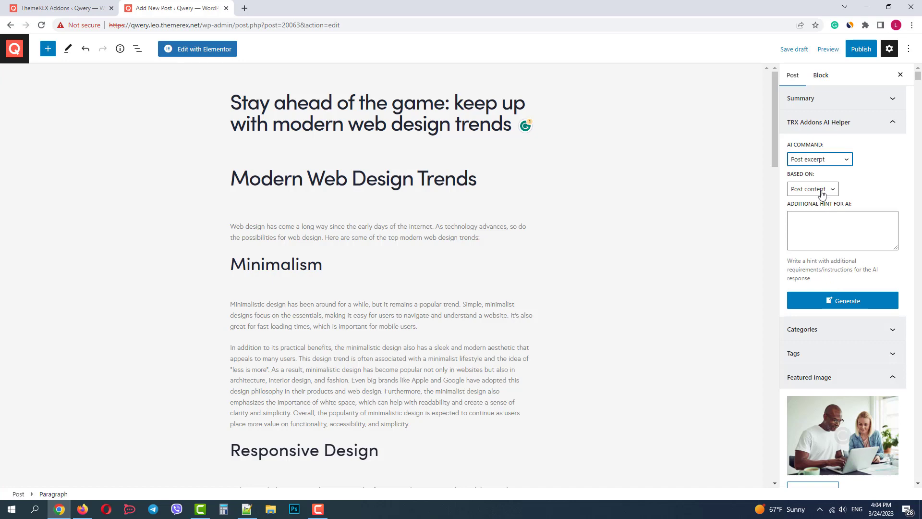
{"action": "left_click", "coordinate": [842, 300]}
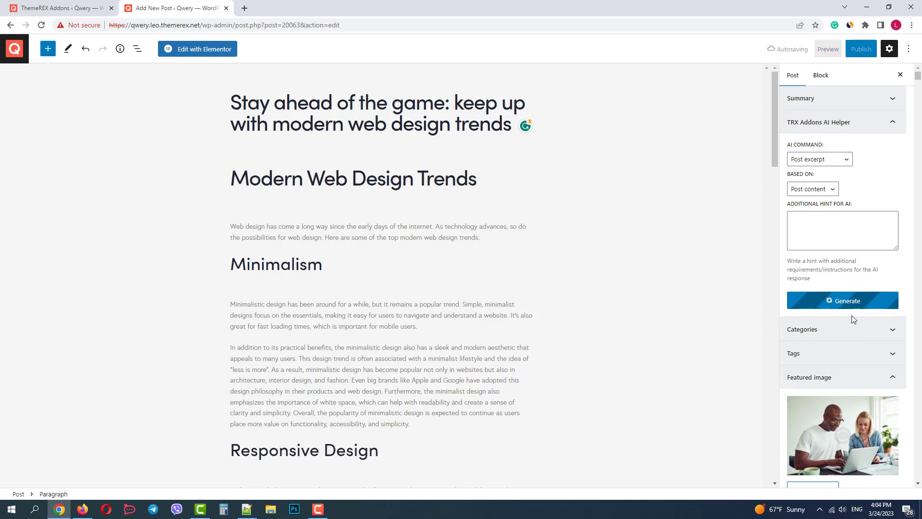
{"action": "left_click", "coordinate": [843, 300]}
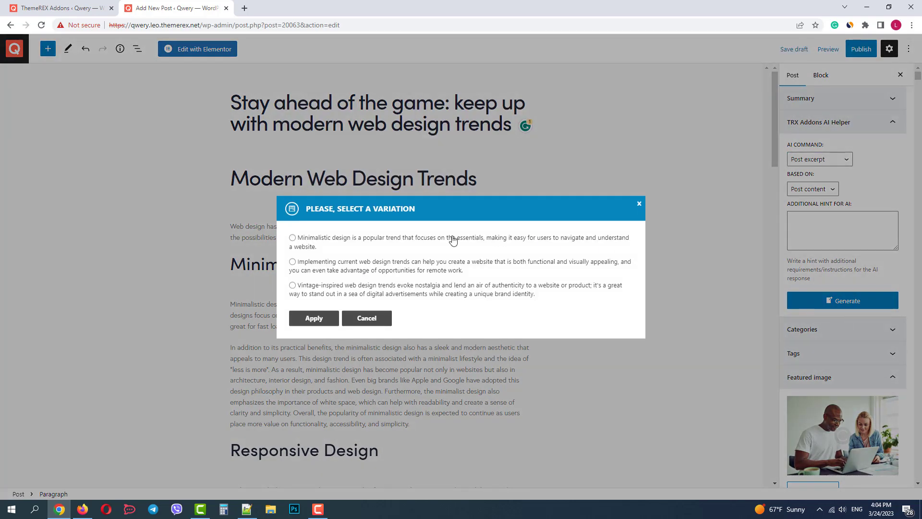
{"action": "left_click", "coordinate": [292, 261]}
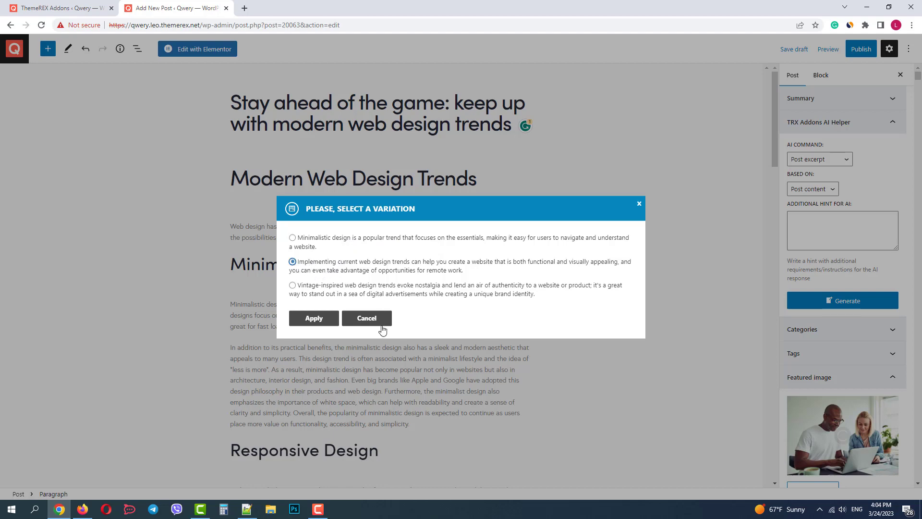
{"action": "left_click", "coordinate": [366, 318]}
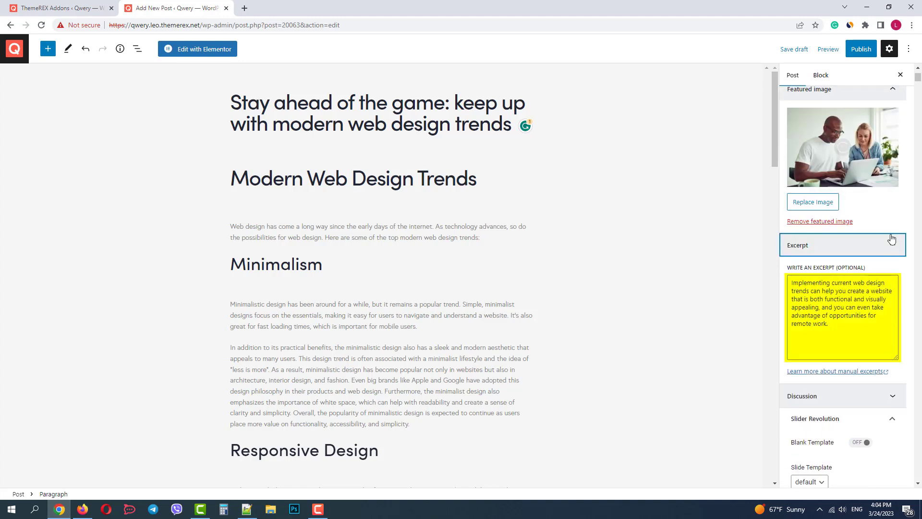
Step: Publish the post and scroll through the live article
{"action": "left_click", "coordinate": [860, 49]}
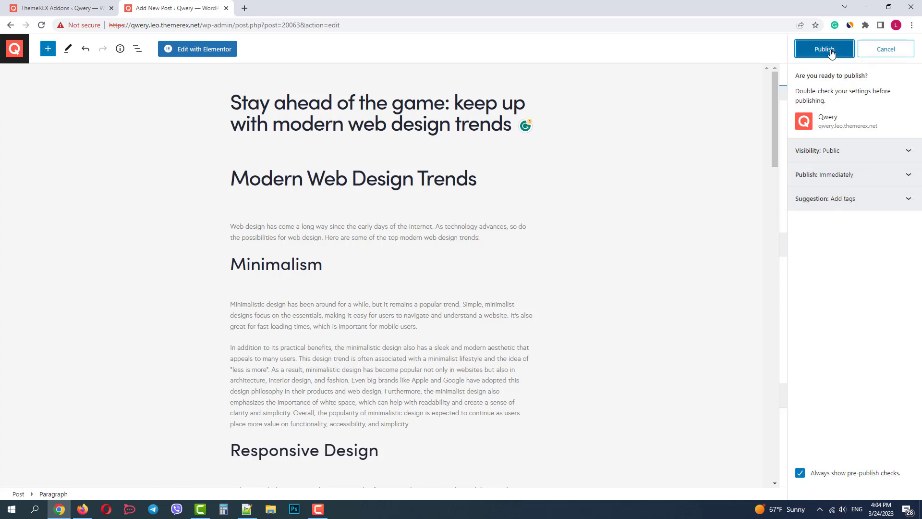
{"action": "left_click", "coordinate": [824, 48]}
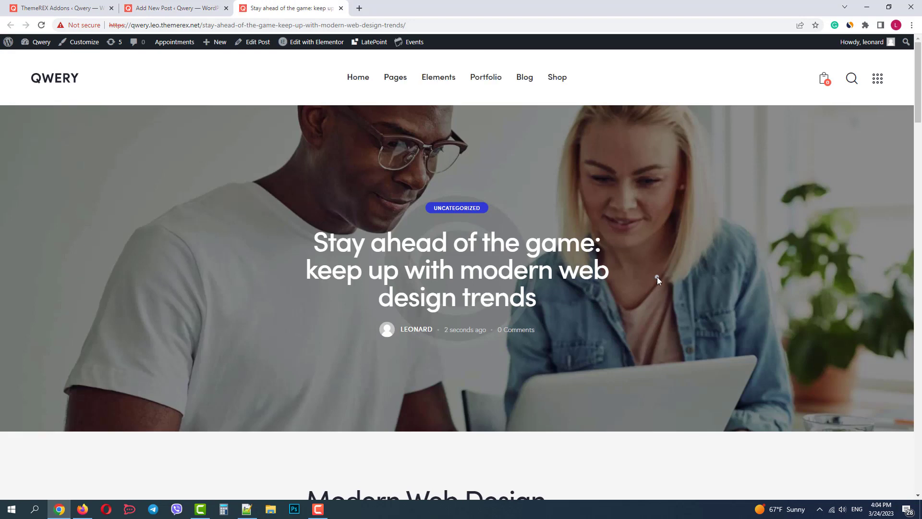
{"action": "scroll", "scroll_direction": "down", "scroll_amount": 3}
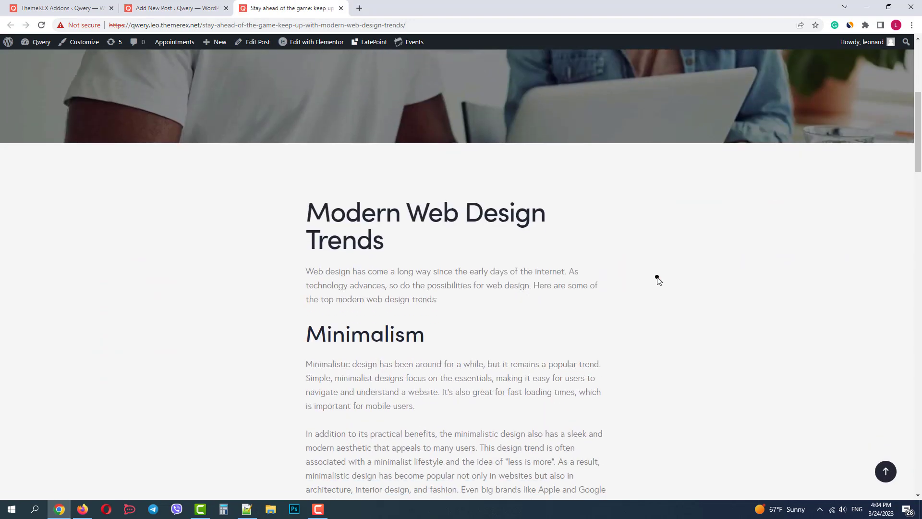
{"action": "scroll", "scroll_direction": "down", "scroll_amount": 3}
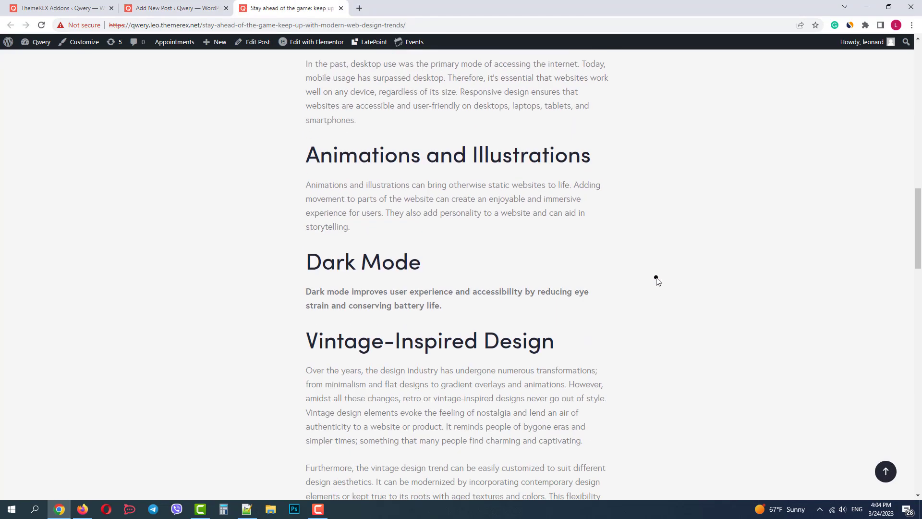
{"action": "scroll", "scroll_direction": "down", "scroll_amount": 3}
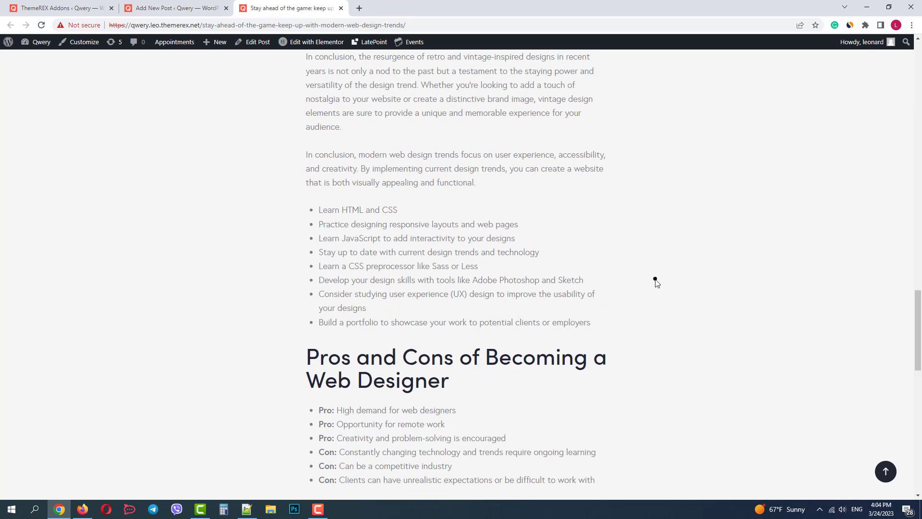
{"action": "scroll", "scroll_direction": "down", "scroll_amount": 3}
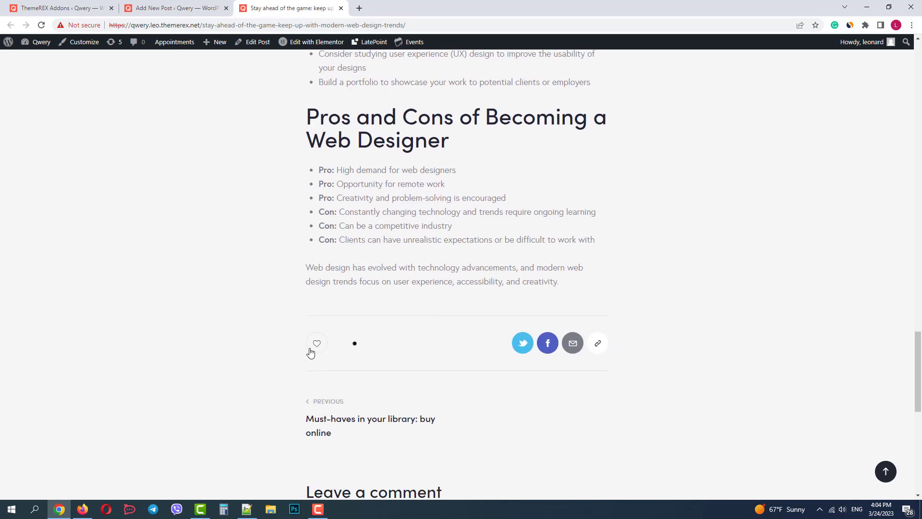
Step: Like the published post with the heart button and scroll back up
{"action": "left_click", "coordinate": [317, 343]}
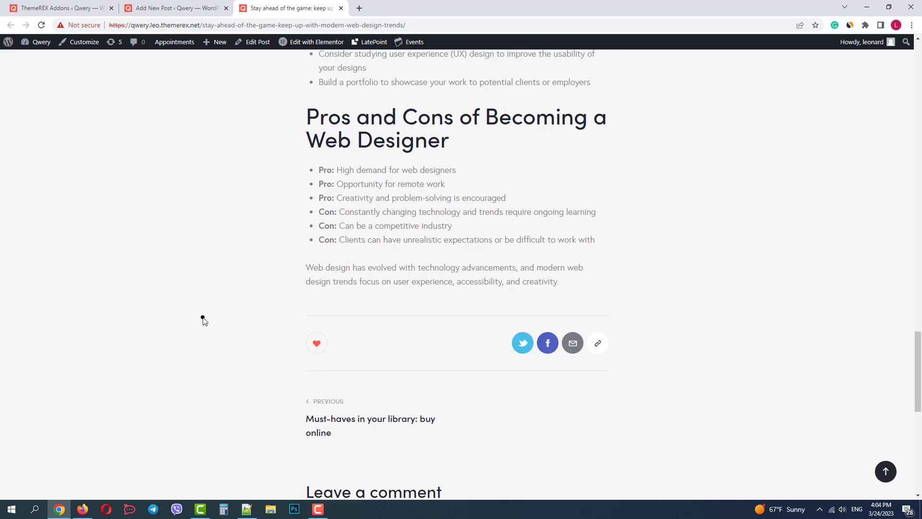
{"action": "scroll", "scroll_direction": "up", "scroll_amount": 3}
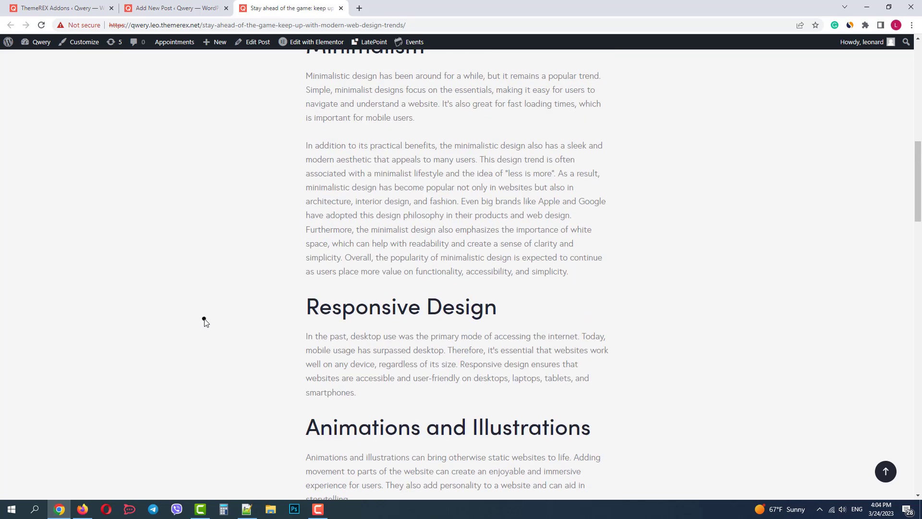
{"action": "scroll", "scroll_direction": "up", "scroll_amount": 3}
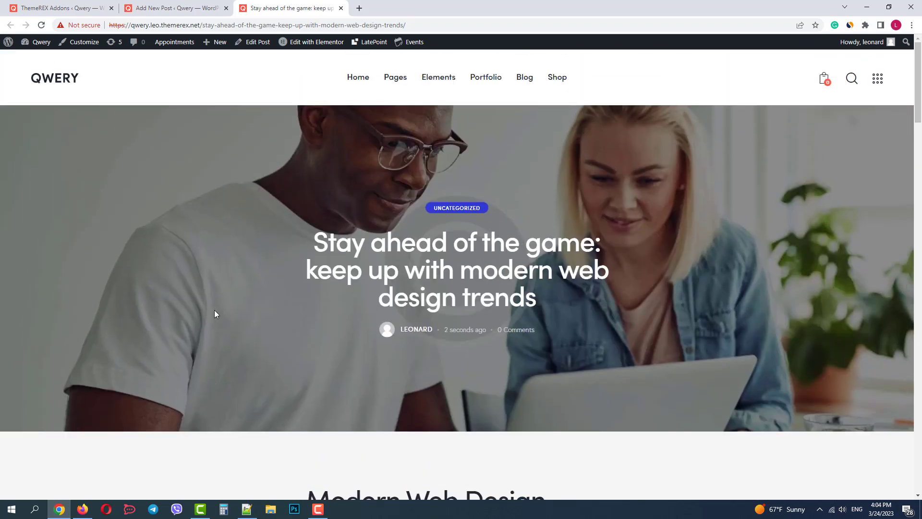